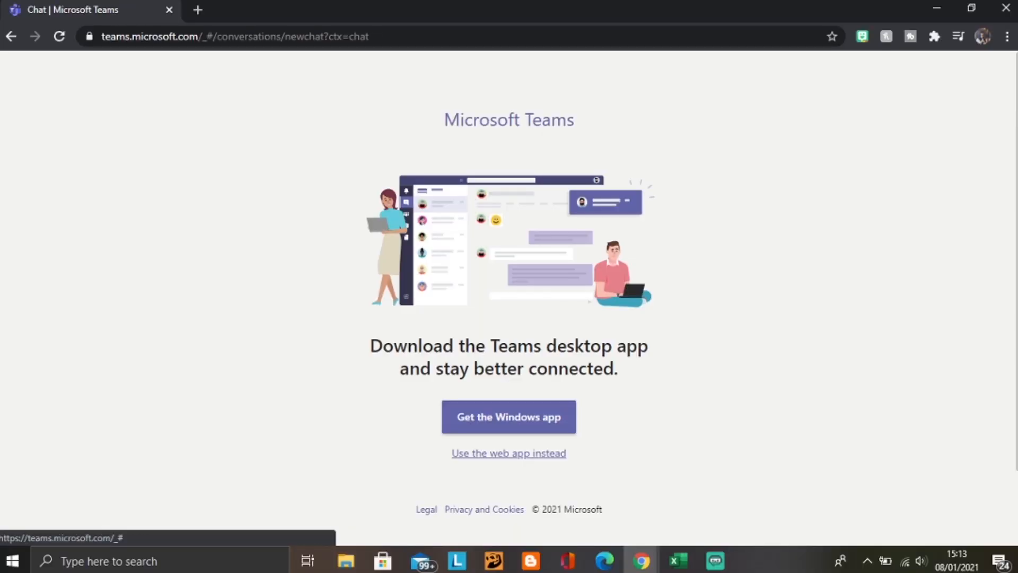
# Step: Continue in the Teams web app and go to More apps from the added-apps flyout
pyautogui.click(508, 452)
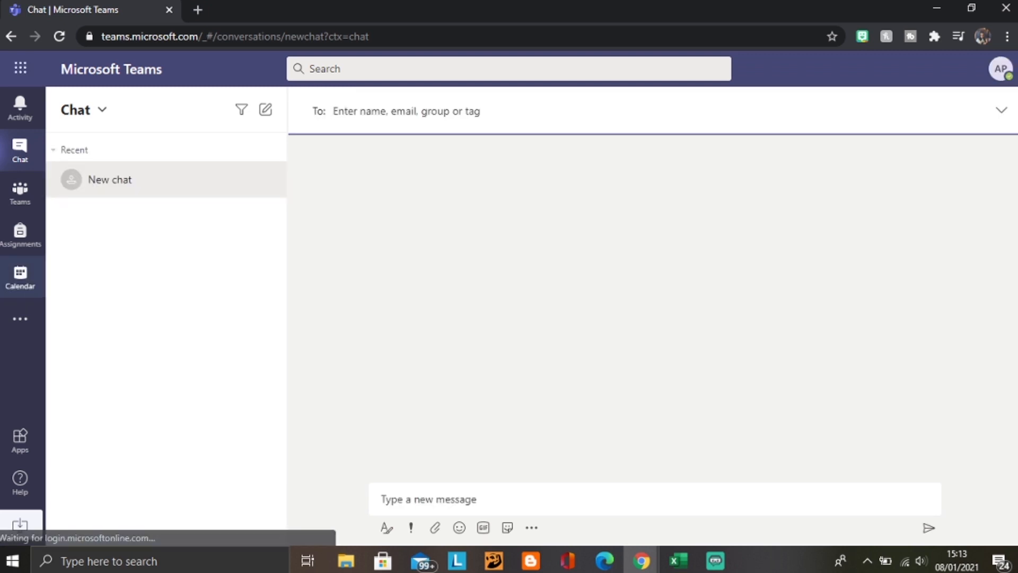
pyautogui.click(19, 318)
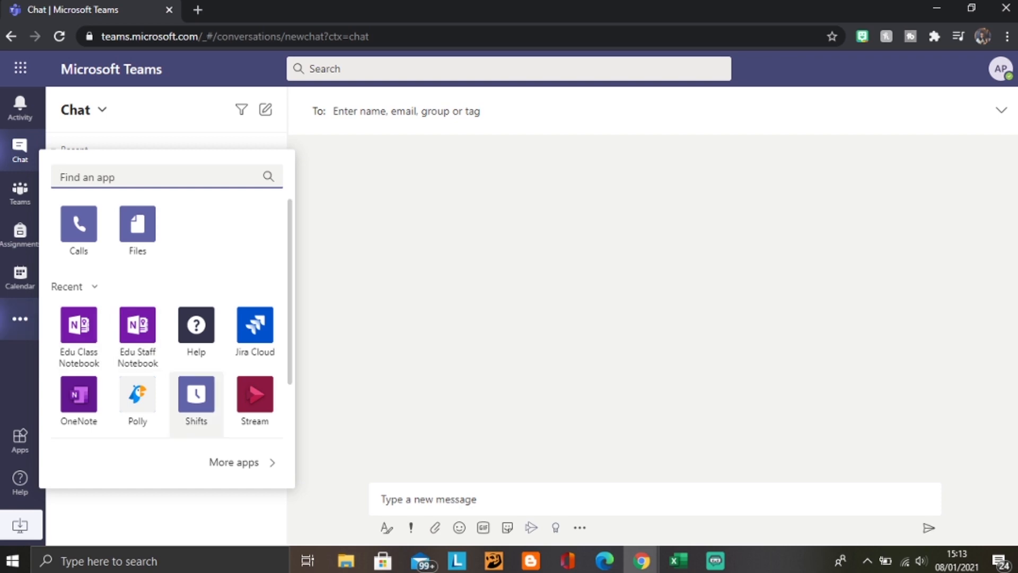
pyautogui.click(234, 461)
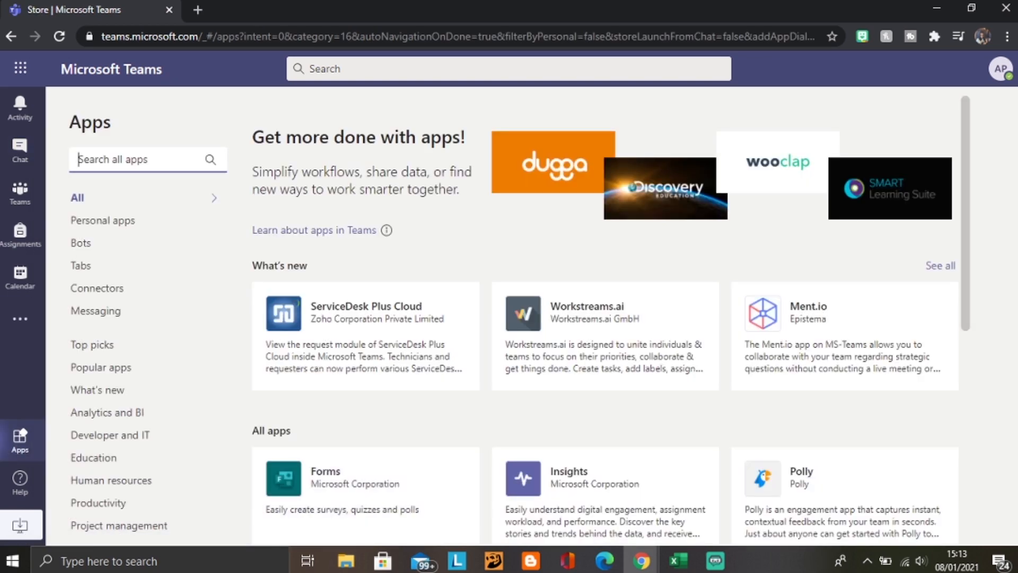
# Step: Browse down through the Apps store catalogue
pyautogui.scroll(-3)
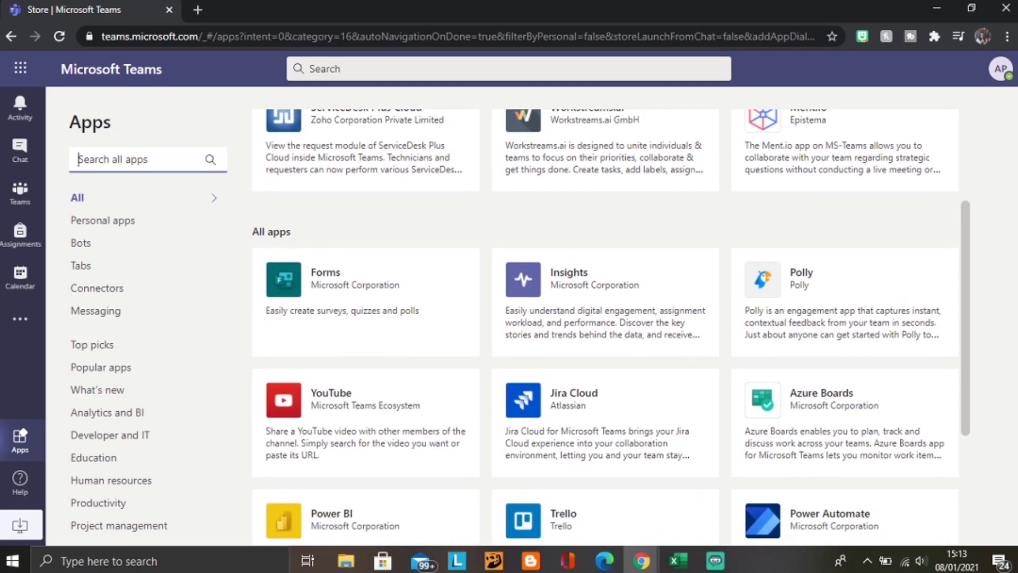
pyautogui.scroll(-3)
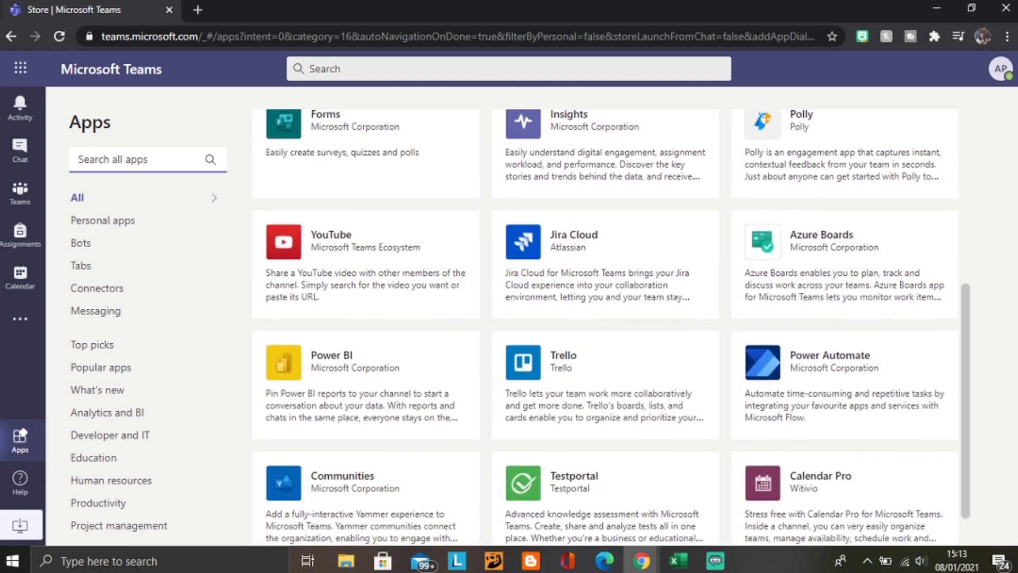
pyautogui.scroll(-3)
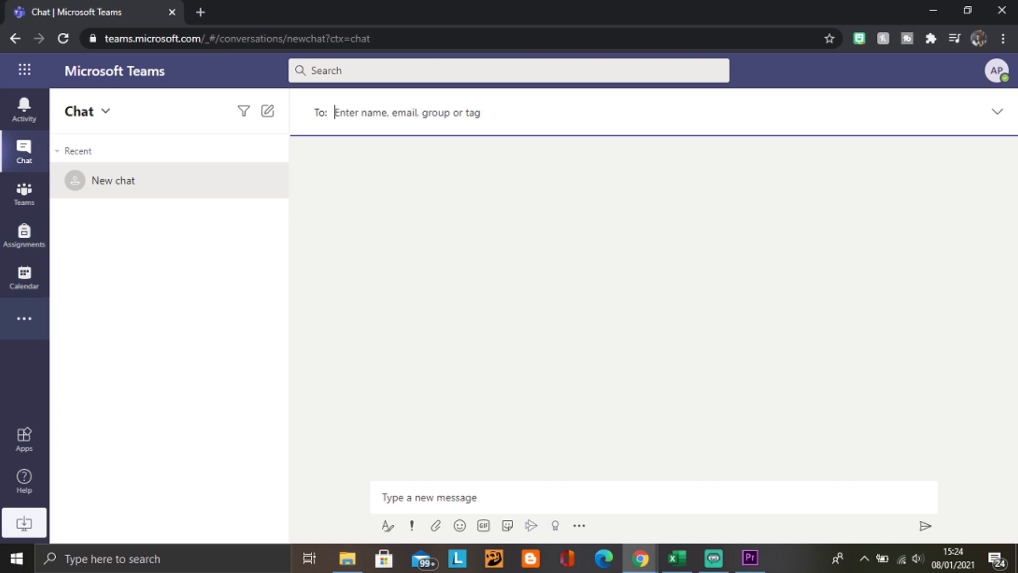
pyautogui.moveTo(24, 319)
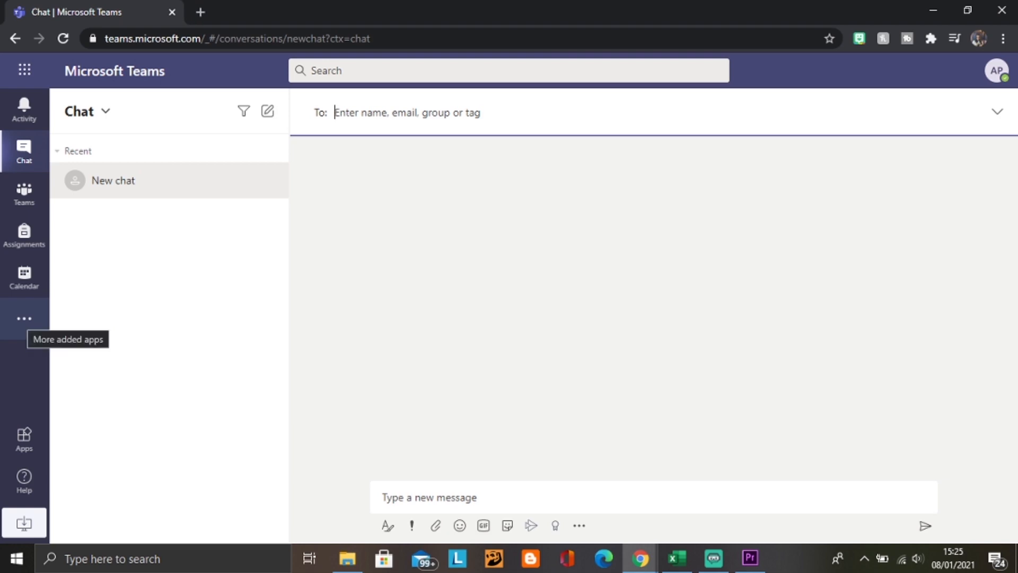
pyautogui.click(24, 318)
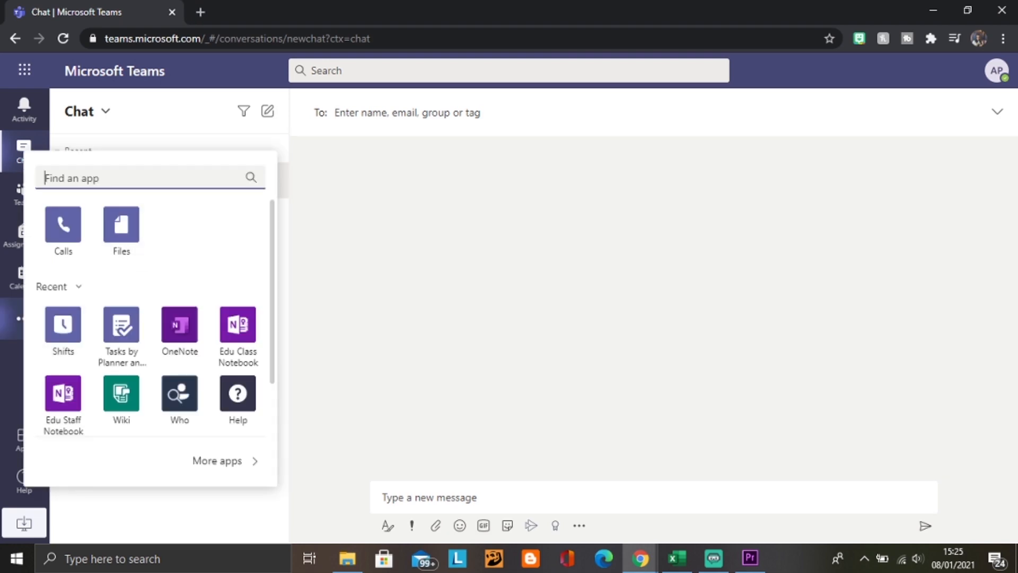
pyautogui.scroll(-3)
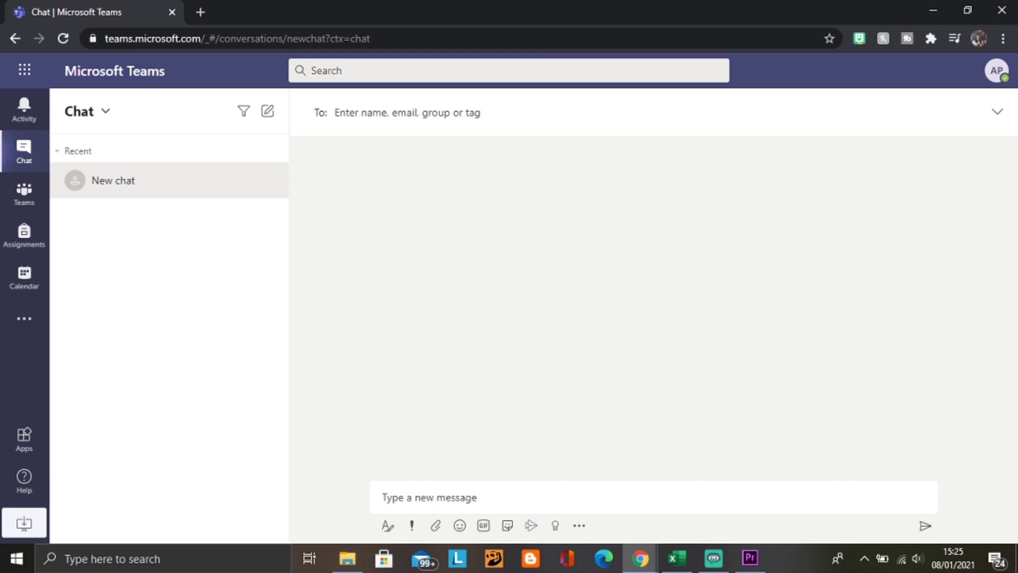
# Step: Draft 'Children won't have this!' in the new chat, visit Calendar and Assignments, then return to Chat
pyautogui.write("Children won't have")
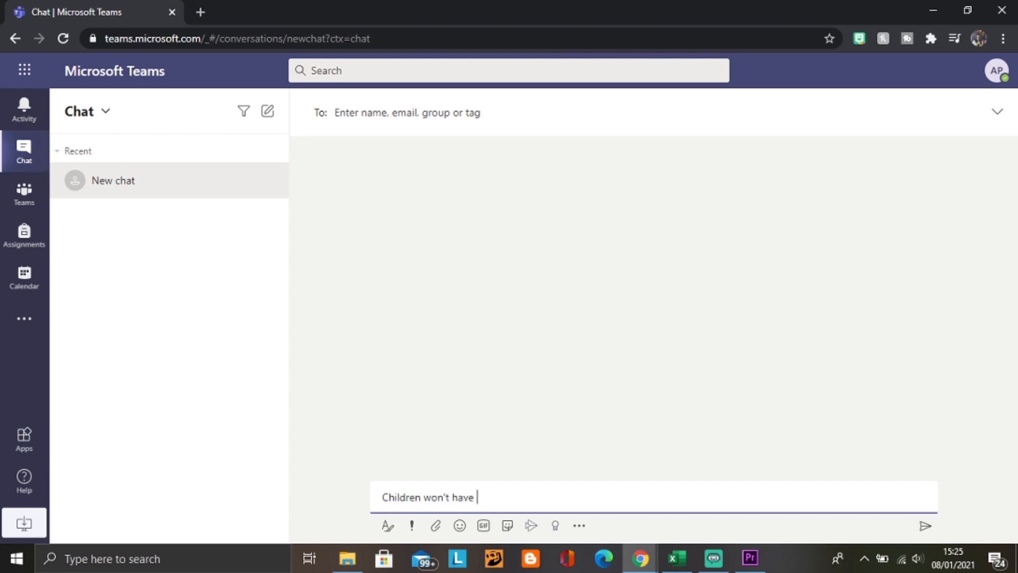
pyautogui.write('this!')
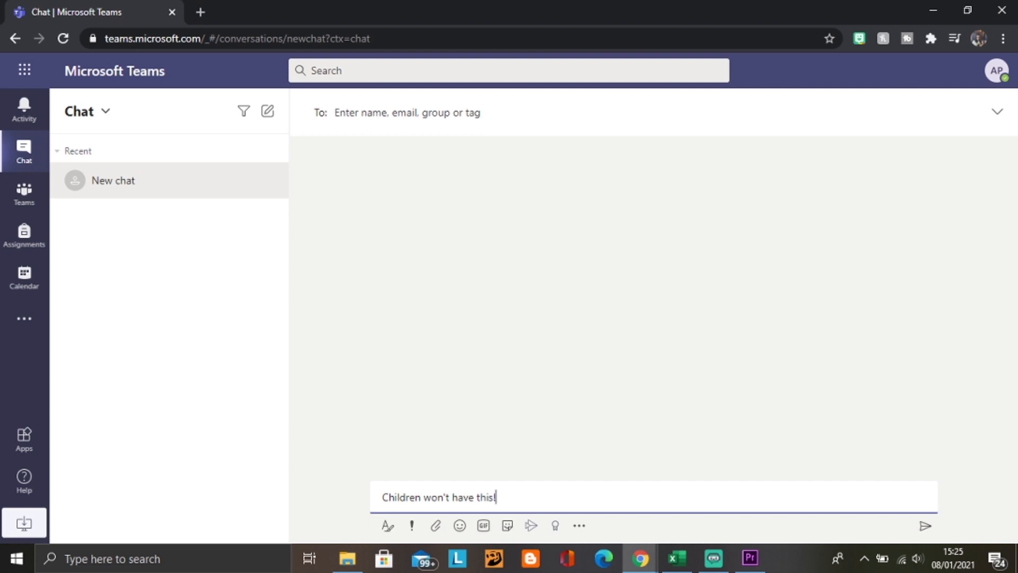
pyautogui.click(23, 276)
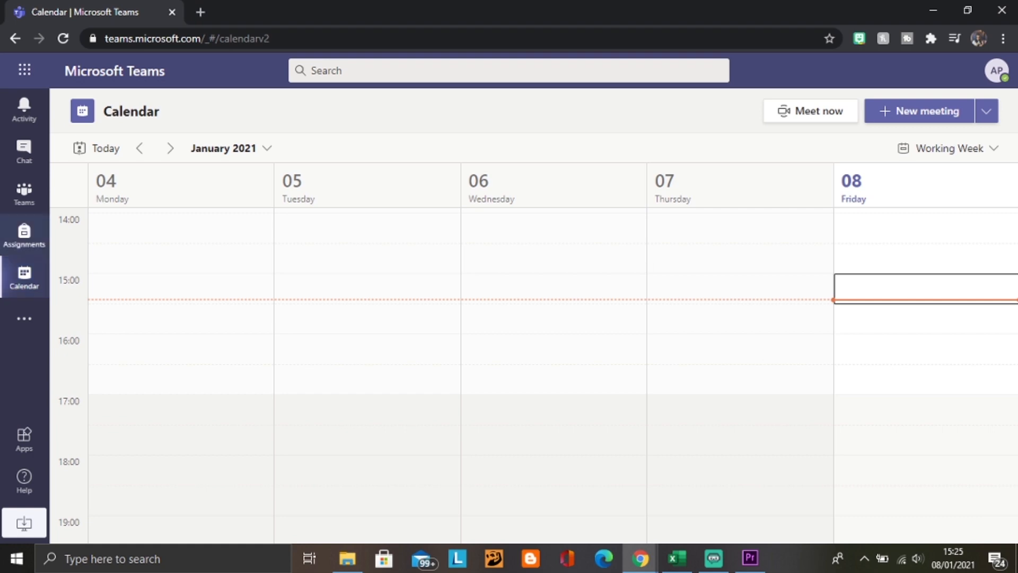
pyautogui.click(24, 236)
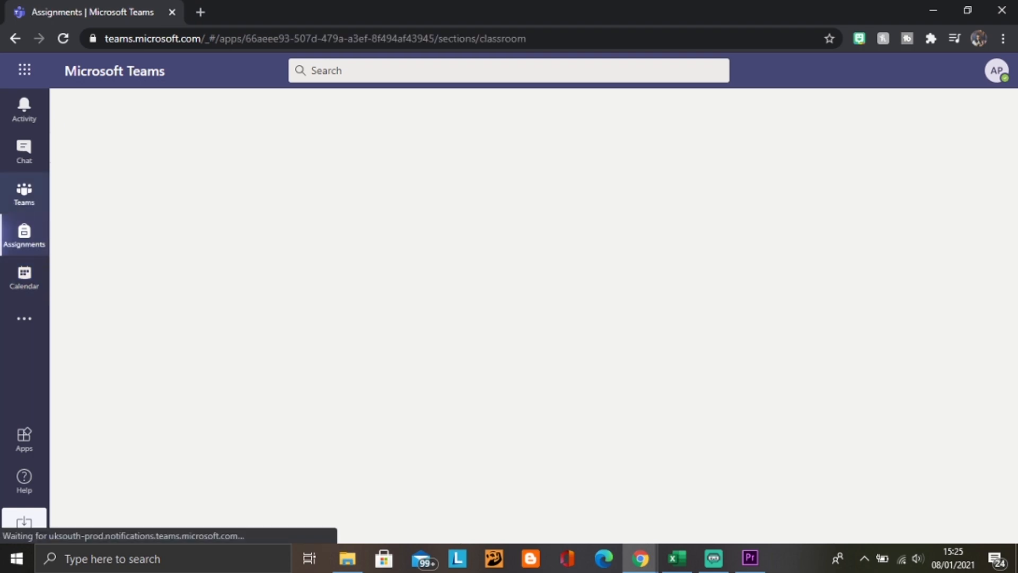
pyautogui.click(24, 150)
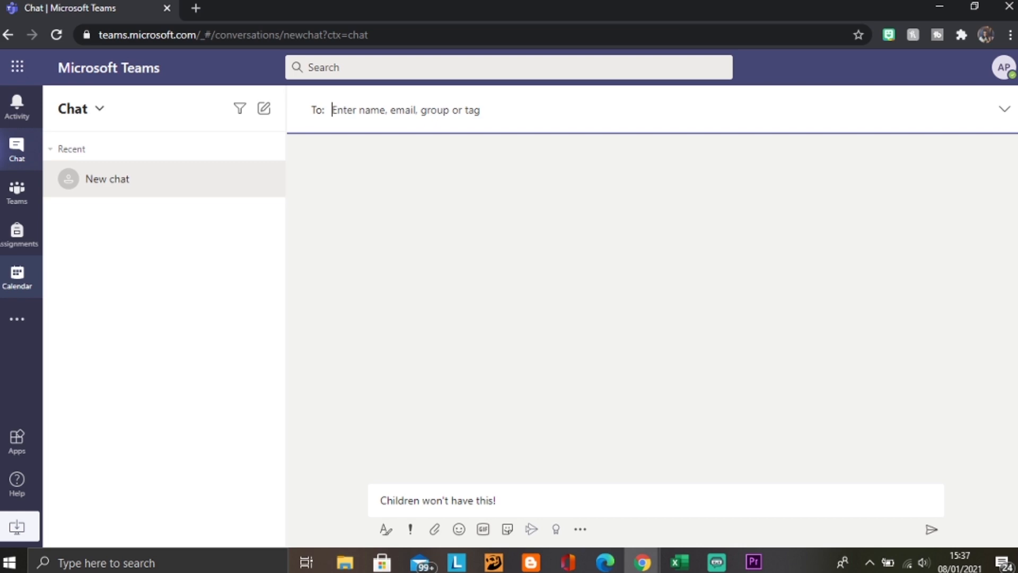
# Step: Switch to the Calendar to view the January 2021 working week
pyautogui.click(17, 276)
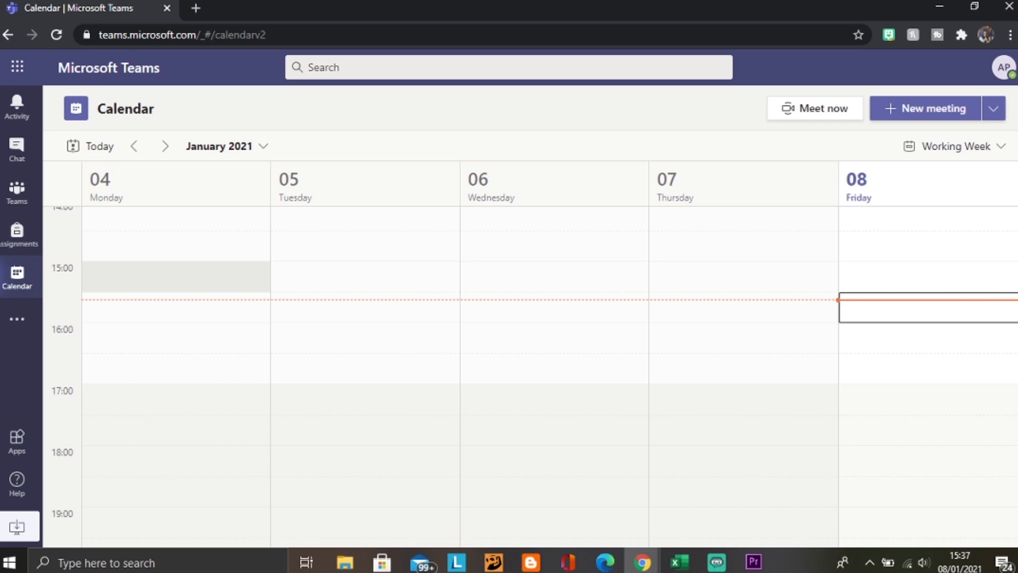
pyautogui.moveTo(364, 276)
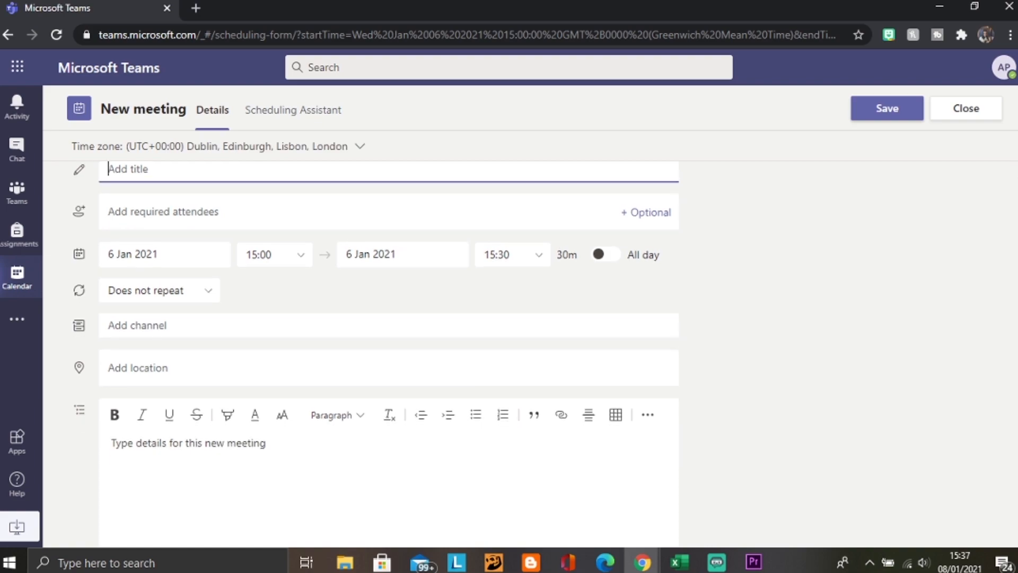
# Step: Title the meeting 'Year 4 French', add an optional-attendees field and start typing a required attendee
pyautogui.write('Year 4 French')
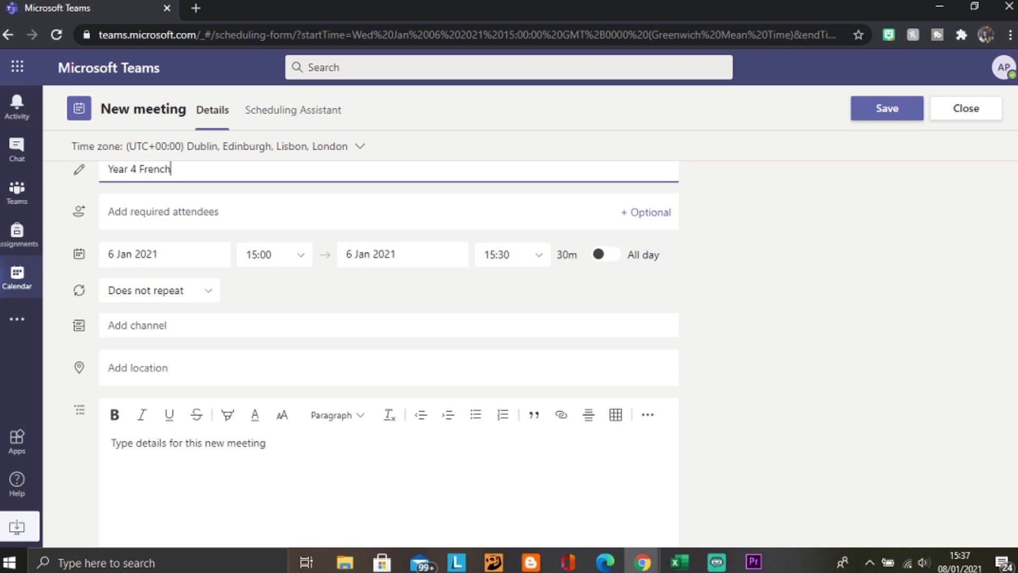
pyautogui.click(645, 212)
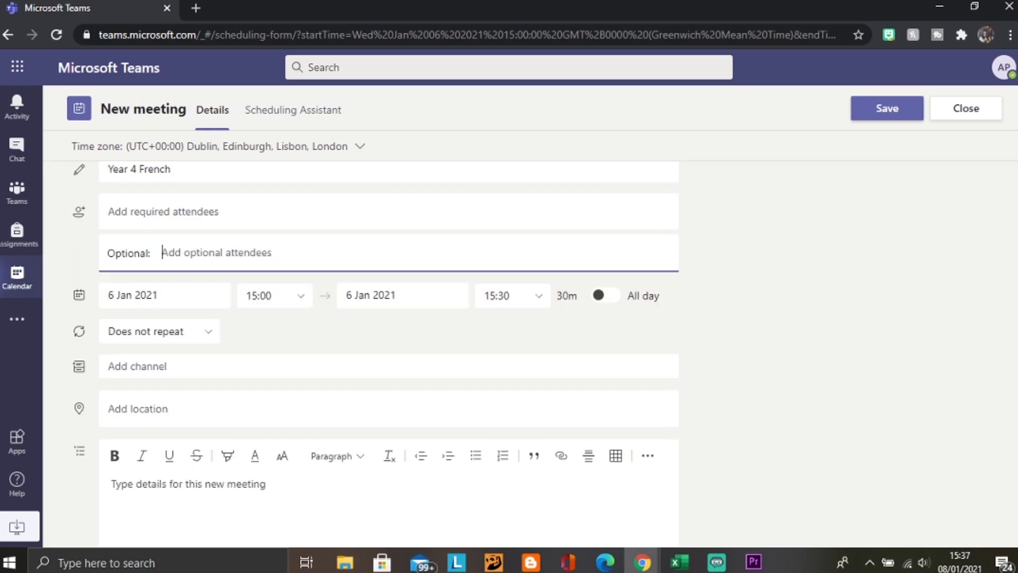
pyautogui.click(388, 211)
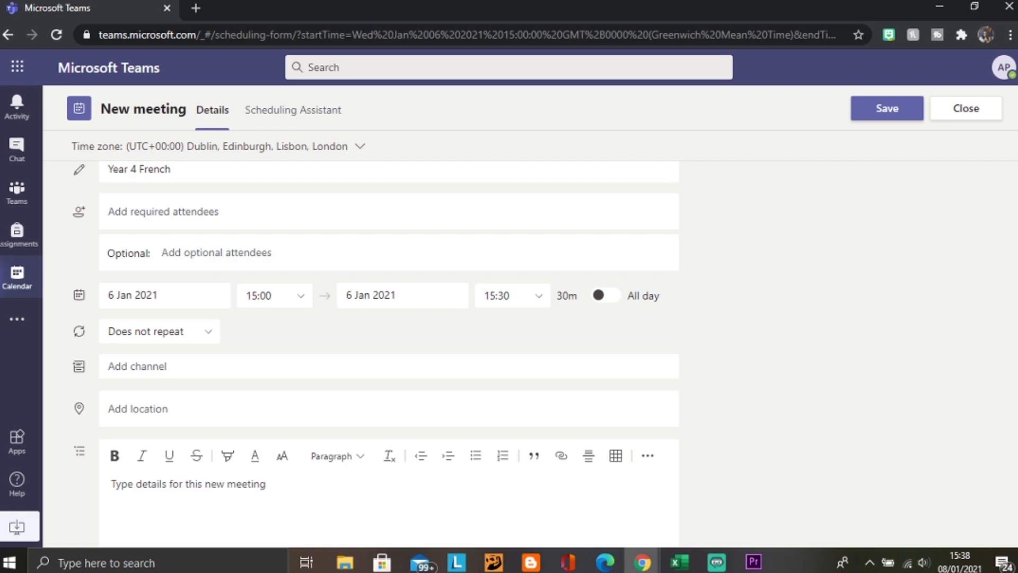
pyautogui.write('c')
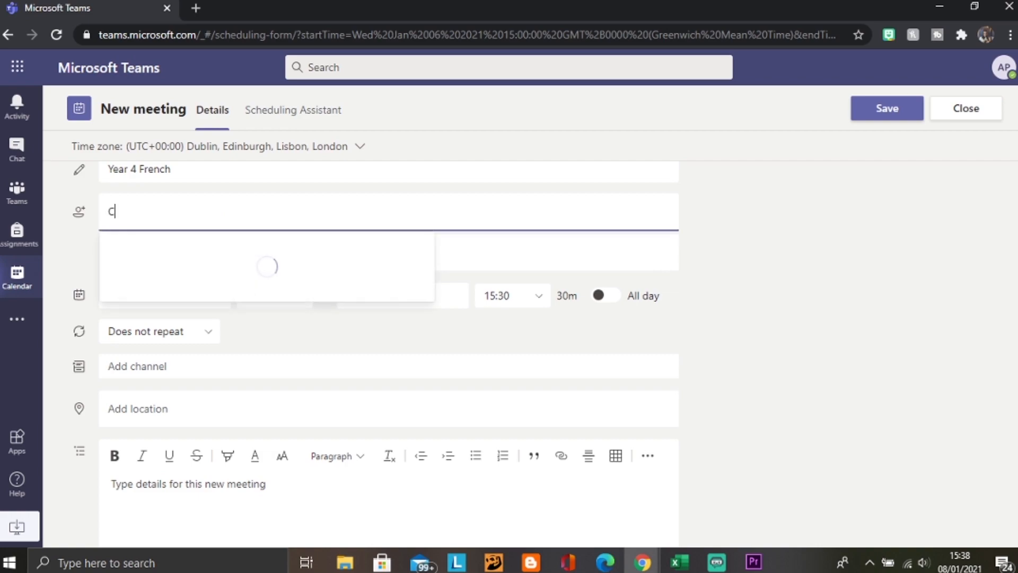
pyautogui.write('l')
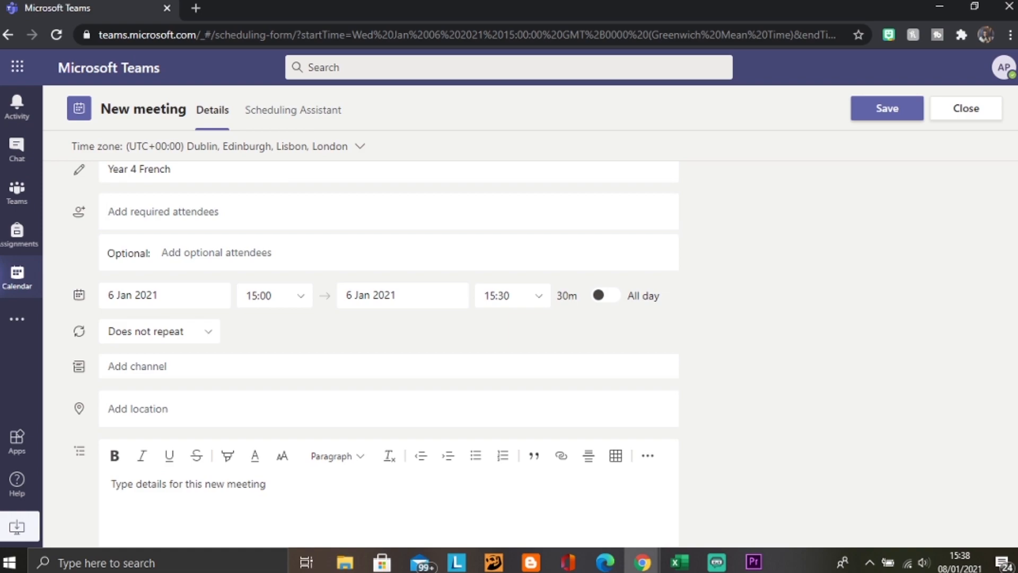
# Step: Add notes asking people to bring a pen and paper, then save the 6 Jan 2021 meeting
pyautogui.scroll(-3)
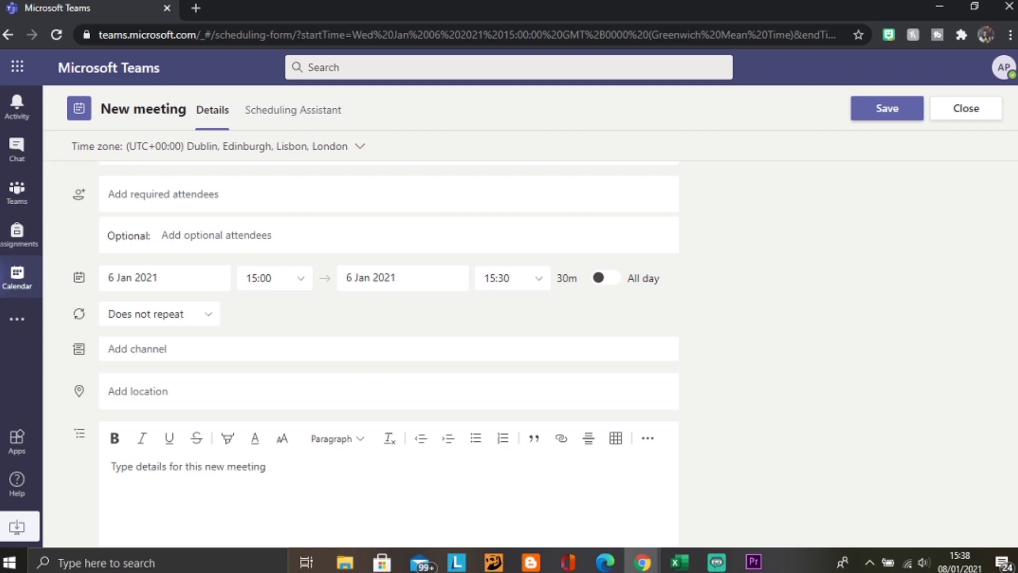
pyautogui.scroll(-3)
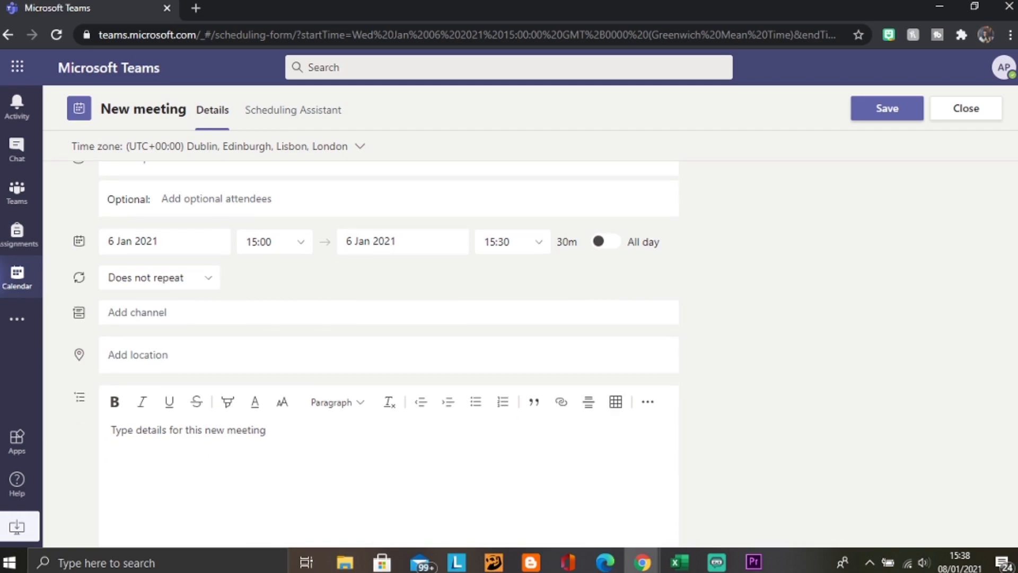
pyautogui.write('Bring a pen a')
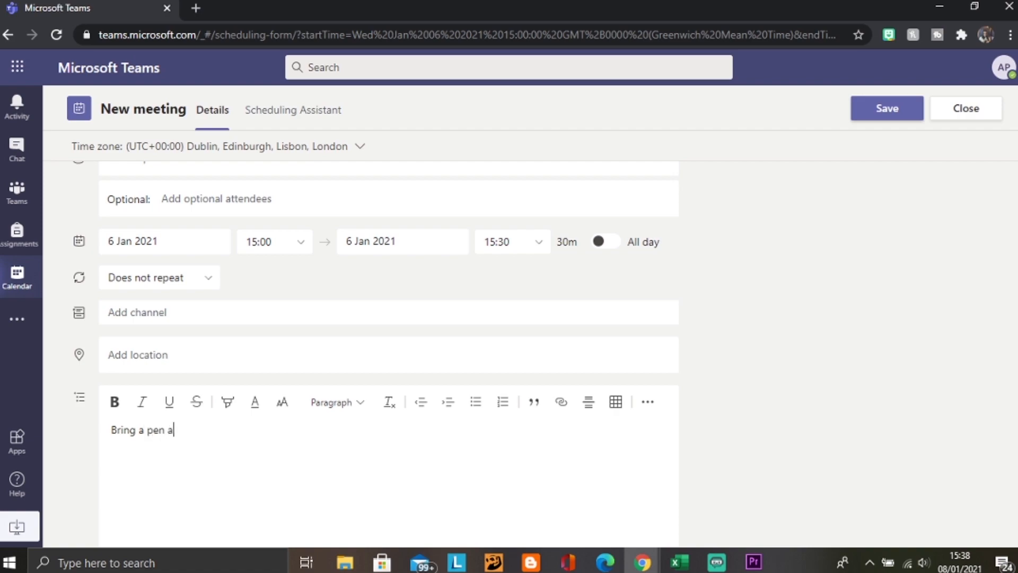
pyautogui.write('nd paper!')
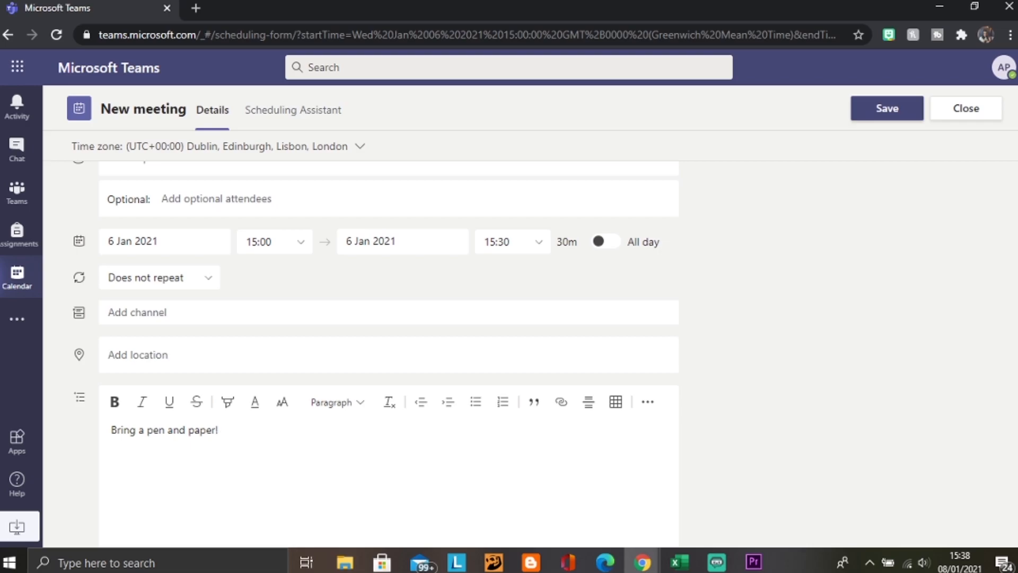
pyautogui.click(885, 108)
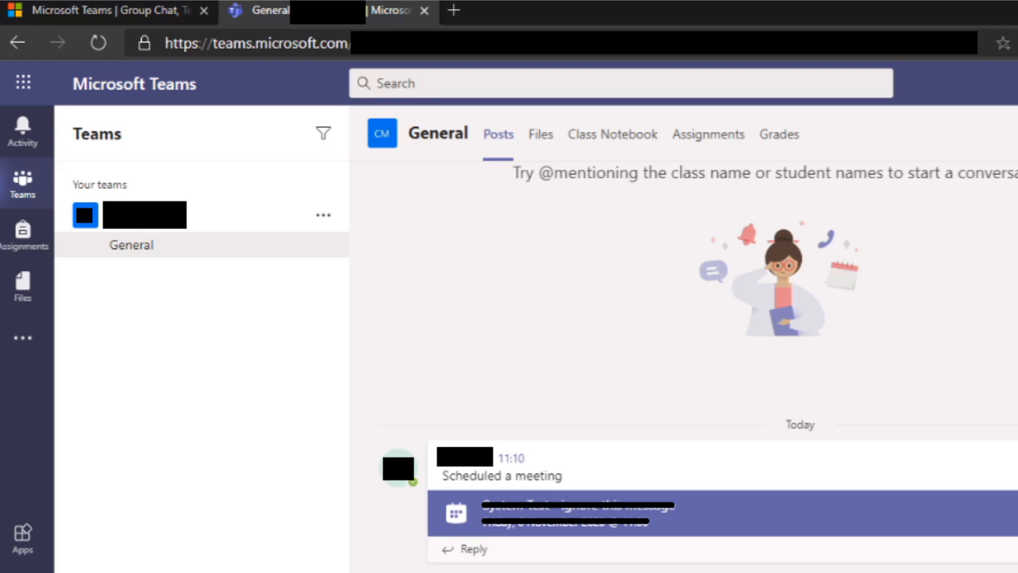
# Step: Open the scheduled meeting card posted in the General channel
pyautogui.click(576, 511)
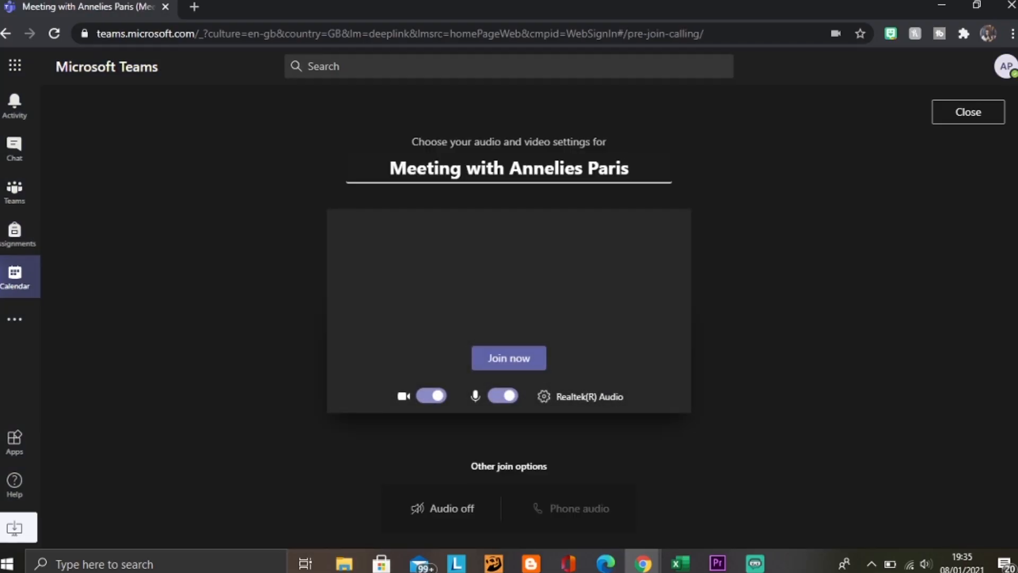
# Step: Switch off camera and microphone on the pre-join screen and join the meeting
pyautogui.click(432, 396)
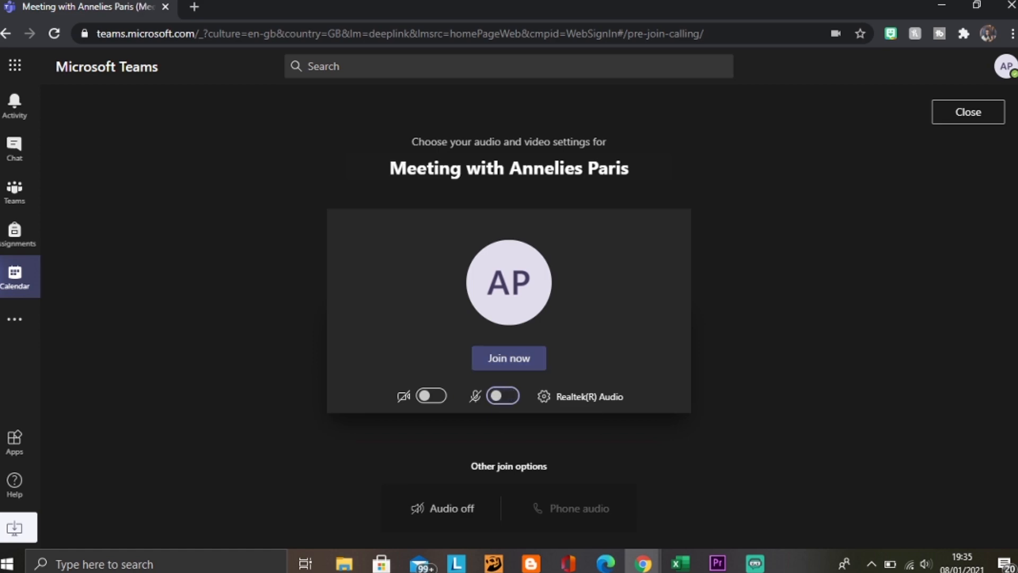
pyautogui.click(508, 358)
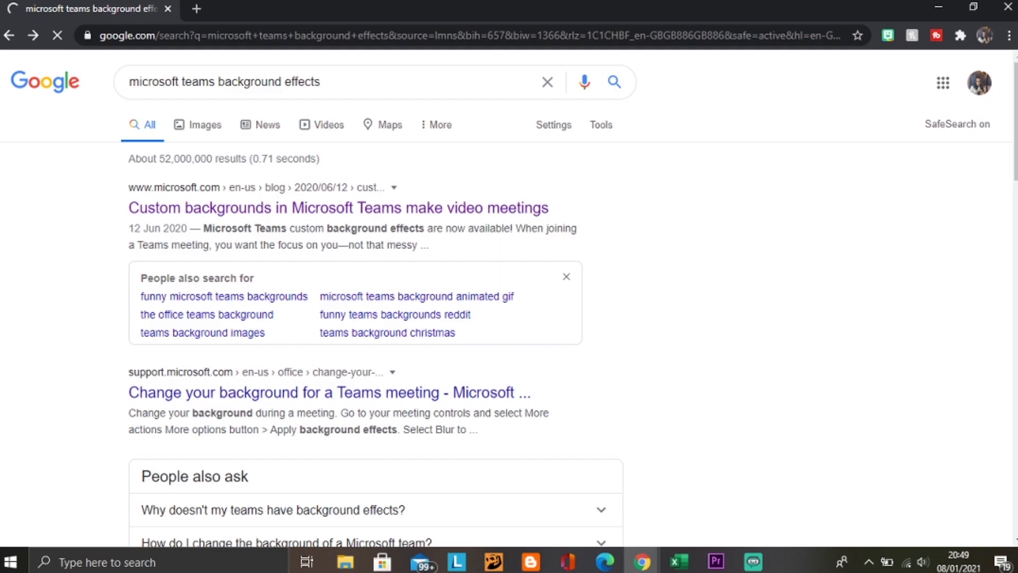
# Step: Read through Microsoft's blog article on custom Teams meeting backgrounds
pyautogui.click(337, 207)
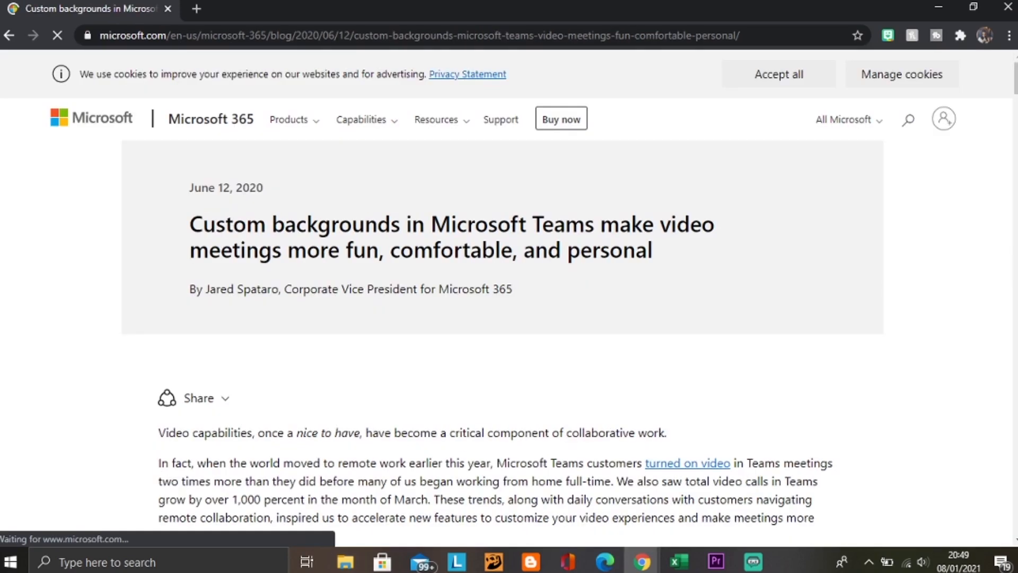
pyautogui.scroll(-3)
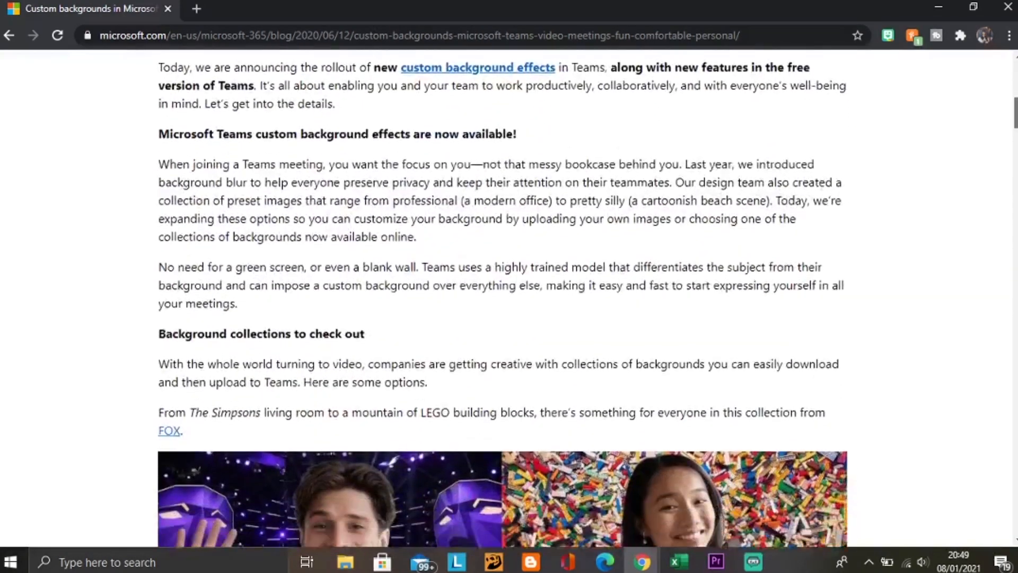
pyautogui.scroll(-3)
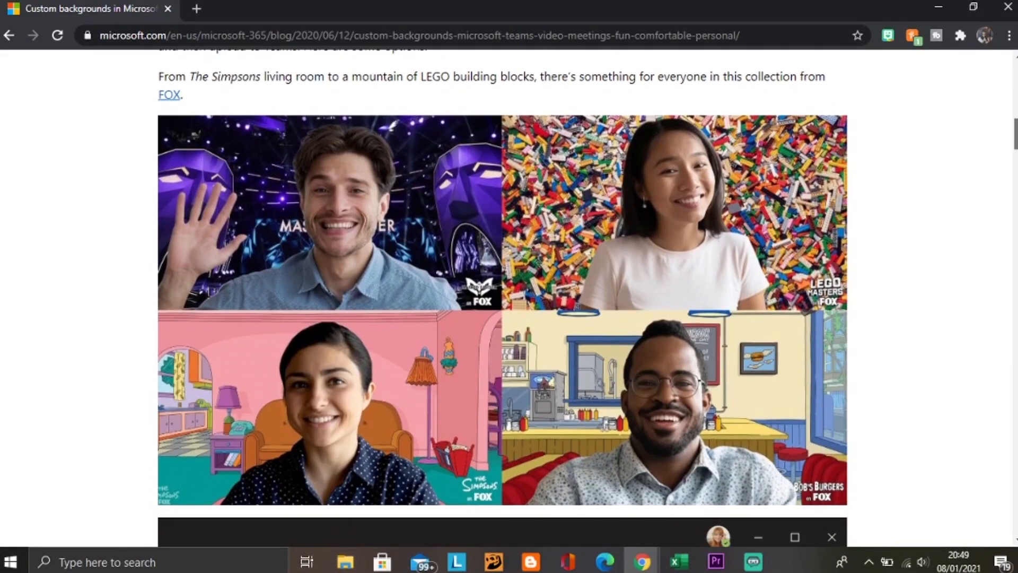
pyautogui.scroll(-3)
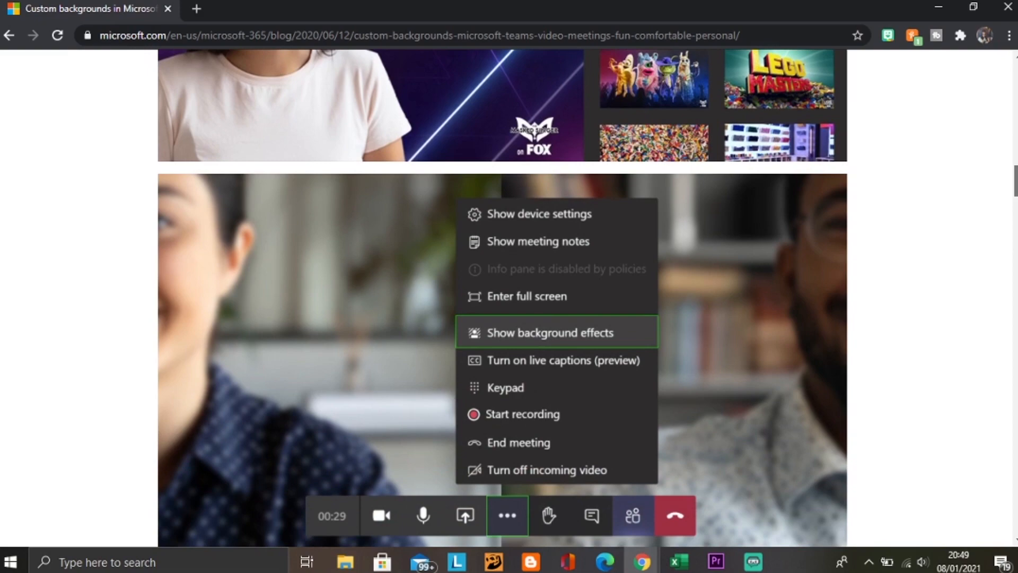
pyautogui.scroll(-3)
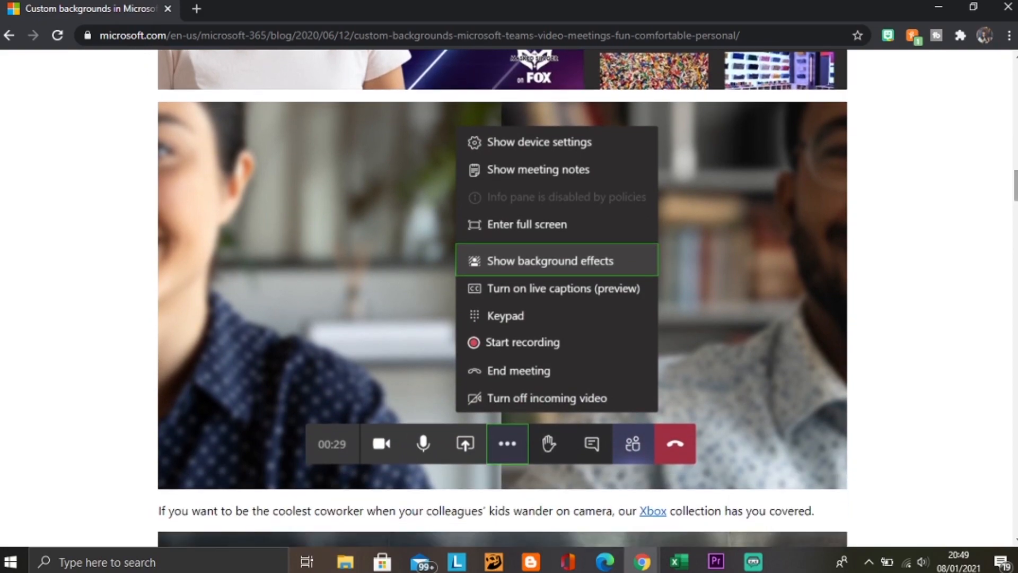
pyautogui.scroll(-3)
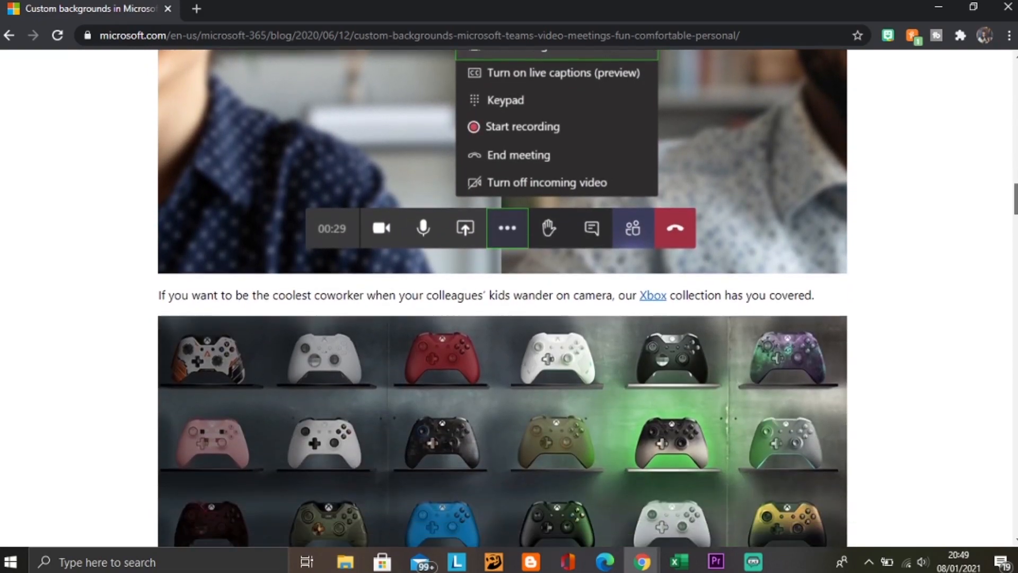
pyautogui.scroll(-3)
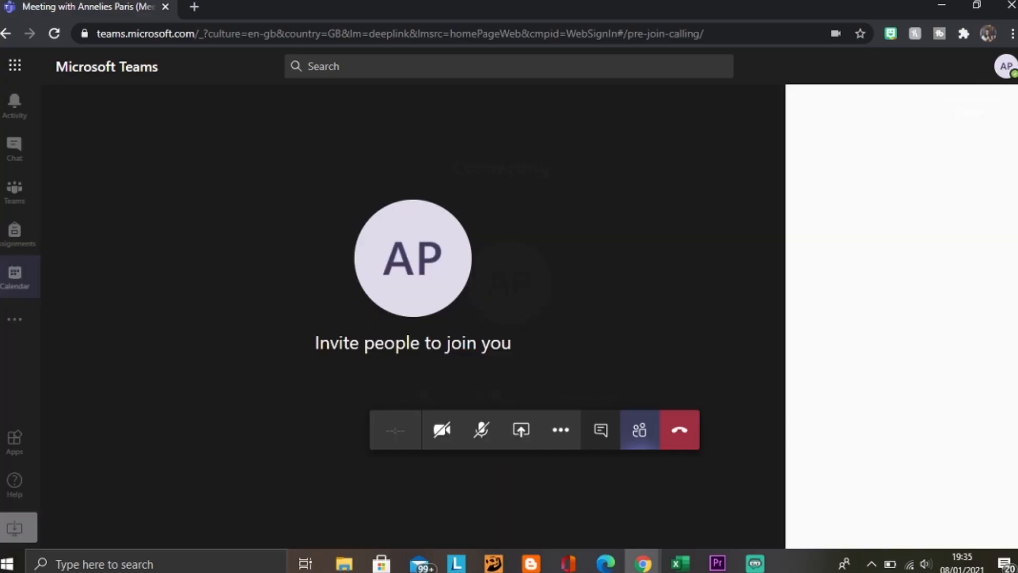
# Step: Share a Microsoft Whiteboard with the meeting from the share tray
pyautogui.click(639, 430)
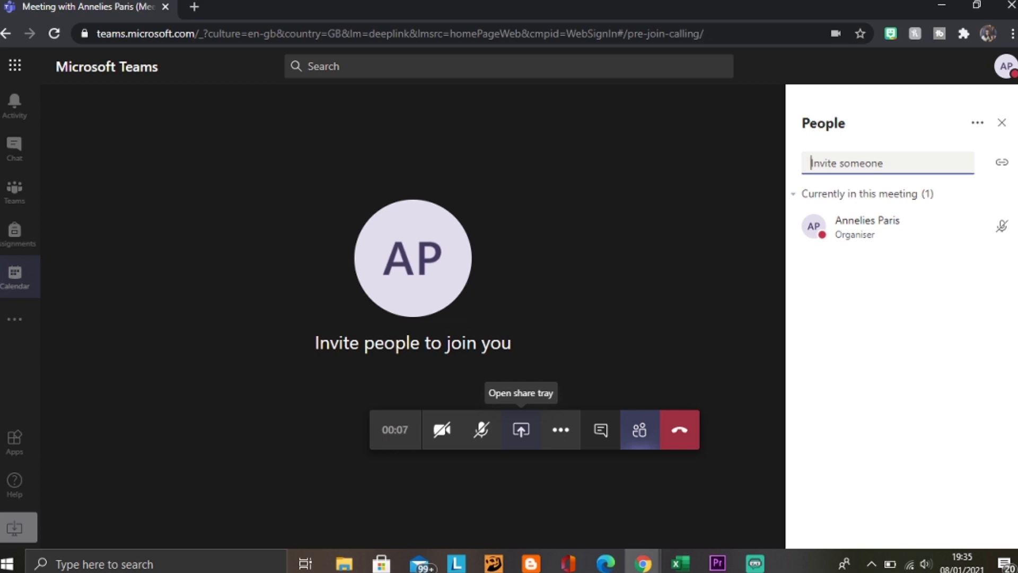
pyautogui.click(520, 429)
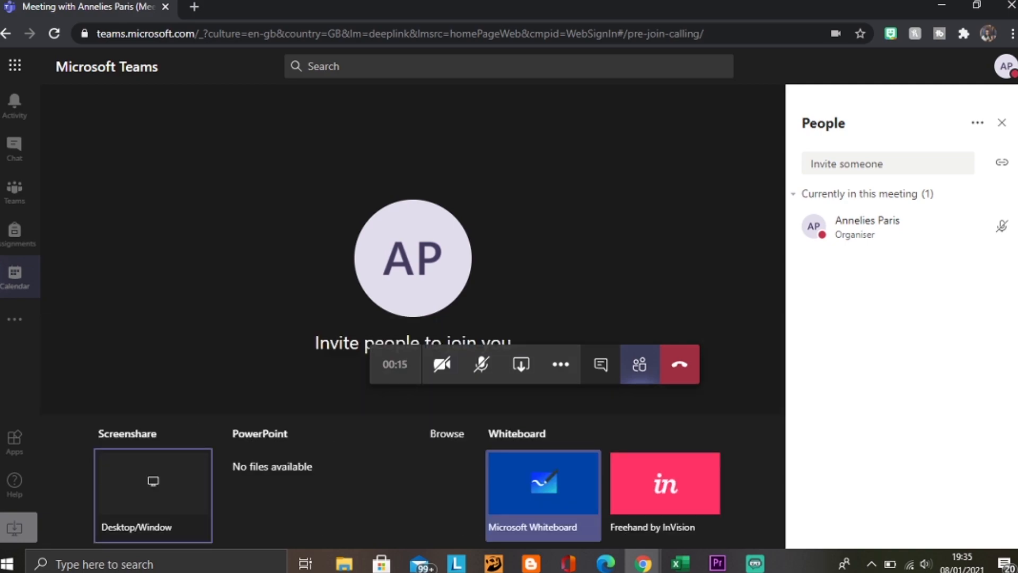
pyautogui.click(542, 482)
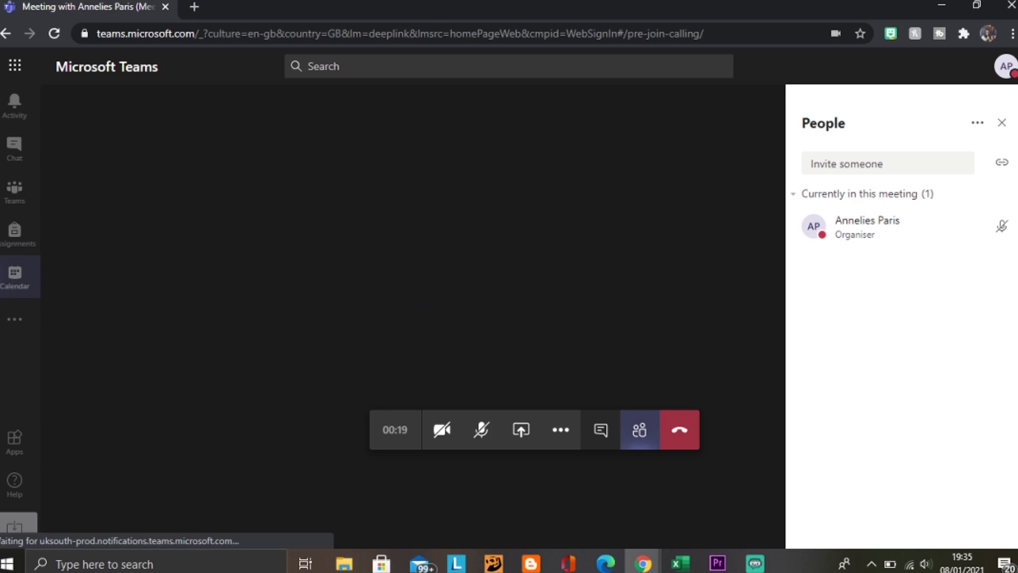
# Step: Stop the whiteboard share and revisit the sharing options
pyautogui.click(559, 430)
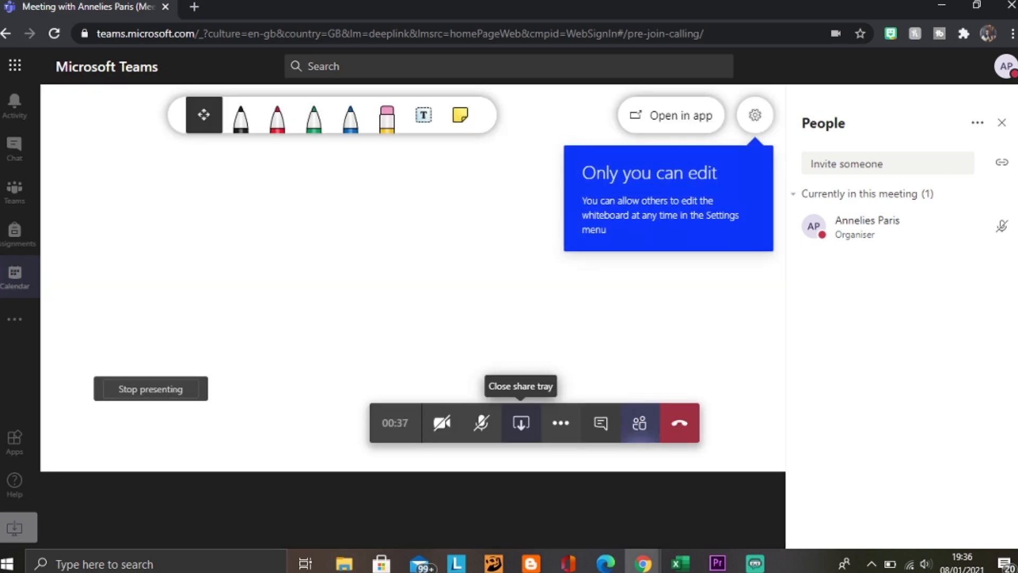
pyautogui.click(520, 423)
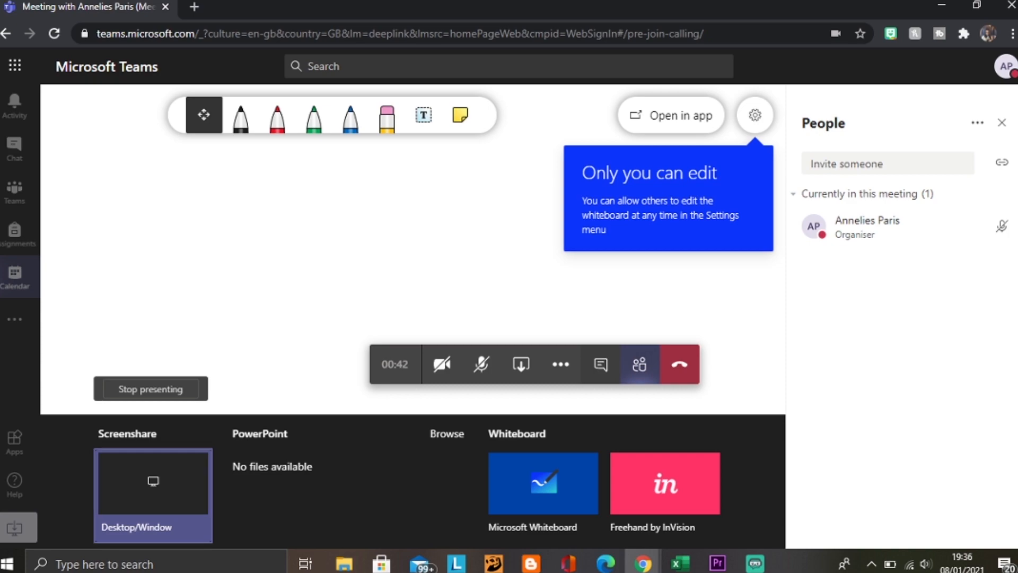
pyautogui.click(153, 490)
pyautogui.write('This is where people might chat')
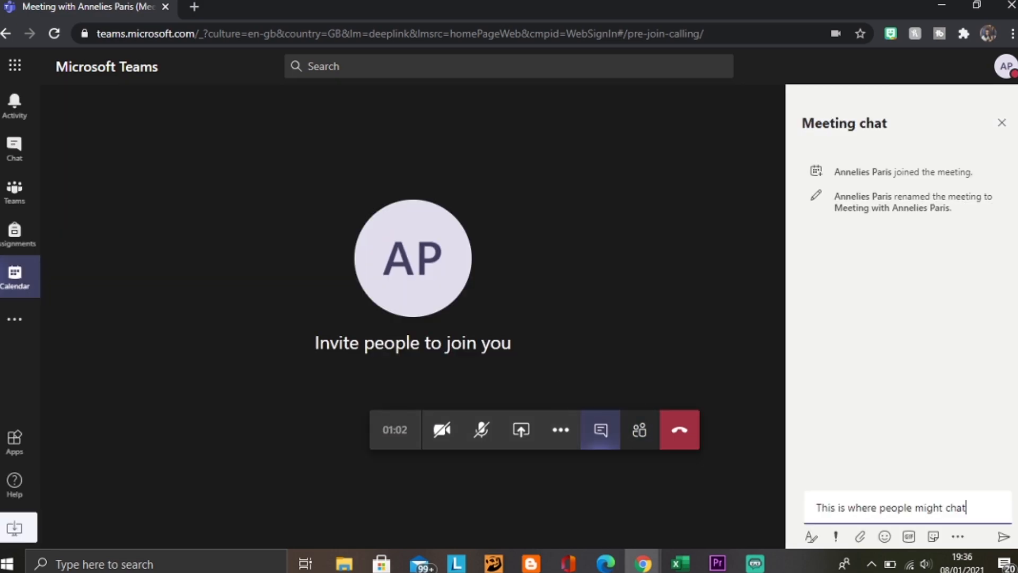
pyautogui.moveTo(599, 430)
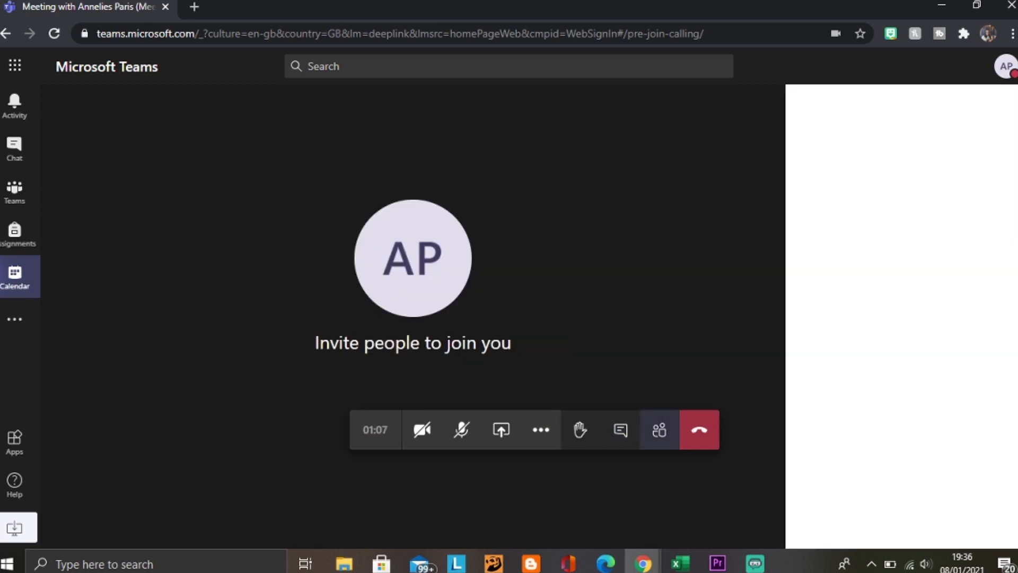
# Step: Show the participants list, with Annelies Paris as sole attendee and organiser
pyautogui.click(657, 429)
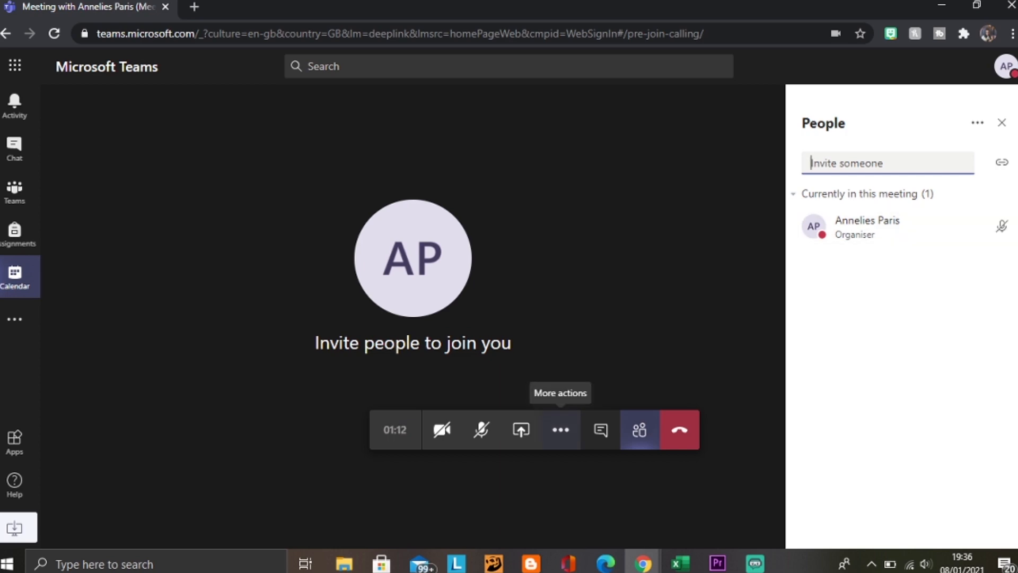
# Step: Start recording from More actions and acknowledge the recordings-location tip with Got it
pyautogui.click(559, 430)
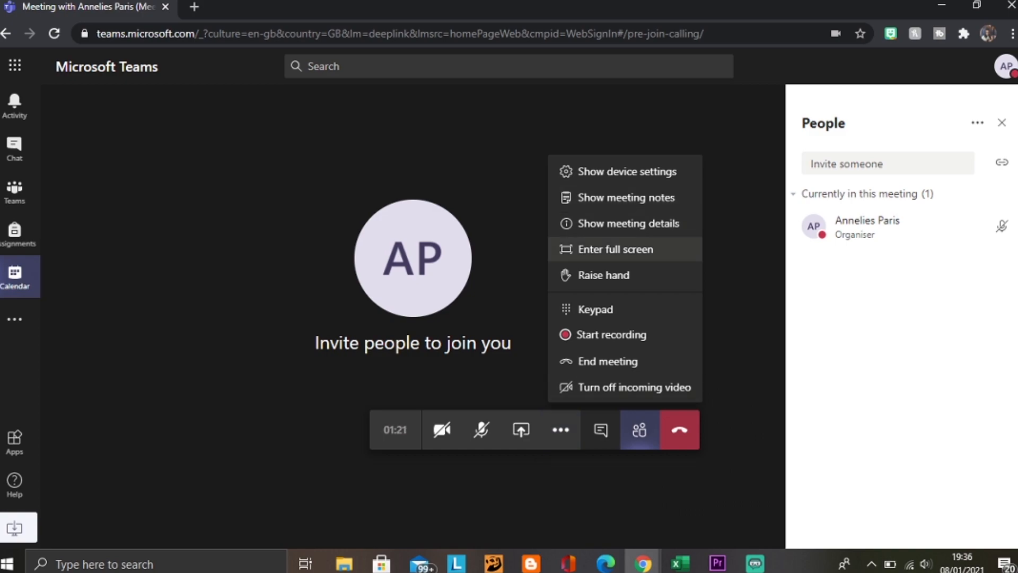
pyautogui.moveTo(609, 334)
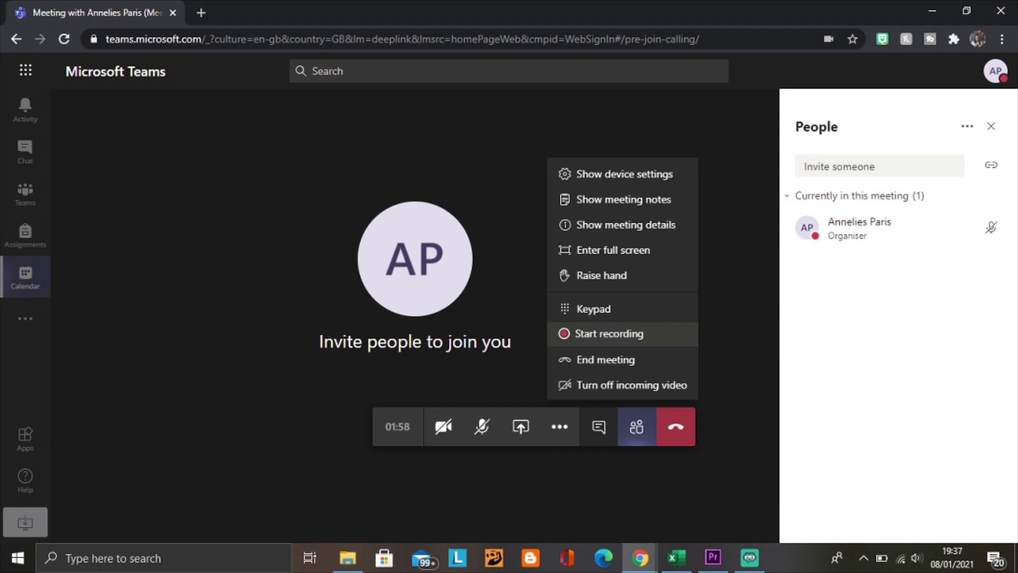
pyautogui.click(609, 333)
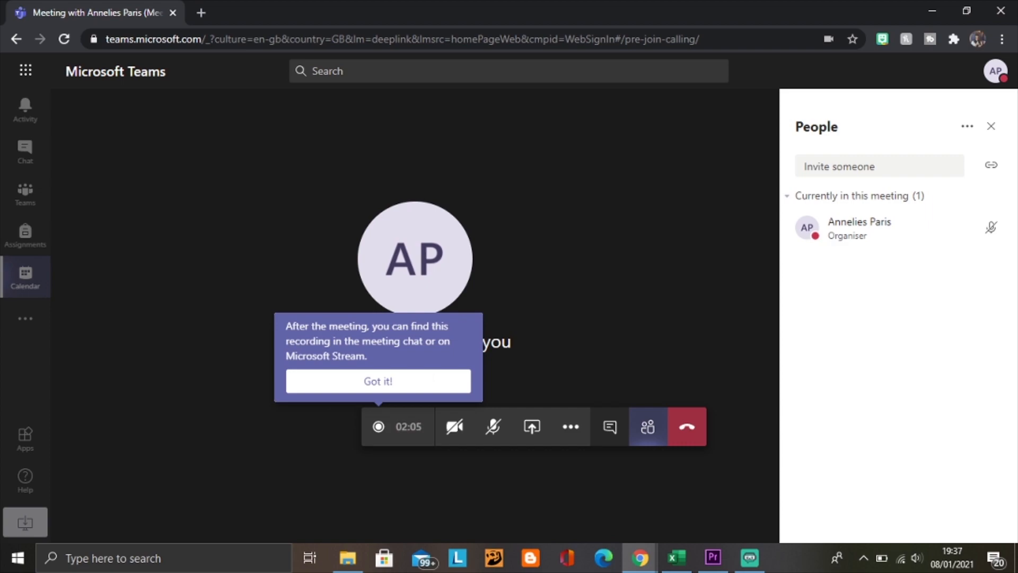
pyautogui.click(377, 380)
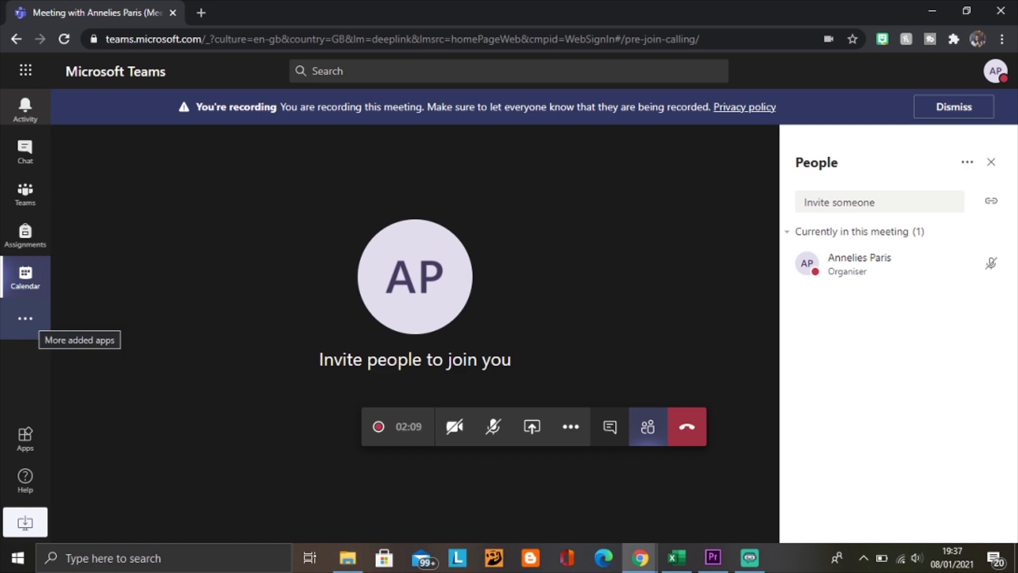
# Step: Browse the meeting Apps flyout, then close it to return to the call view
pyautogui.click(24, 320)
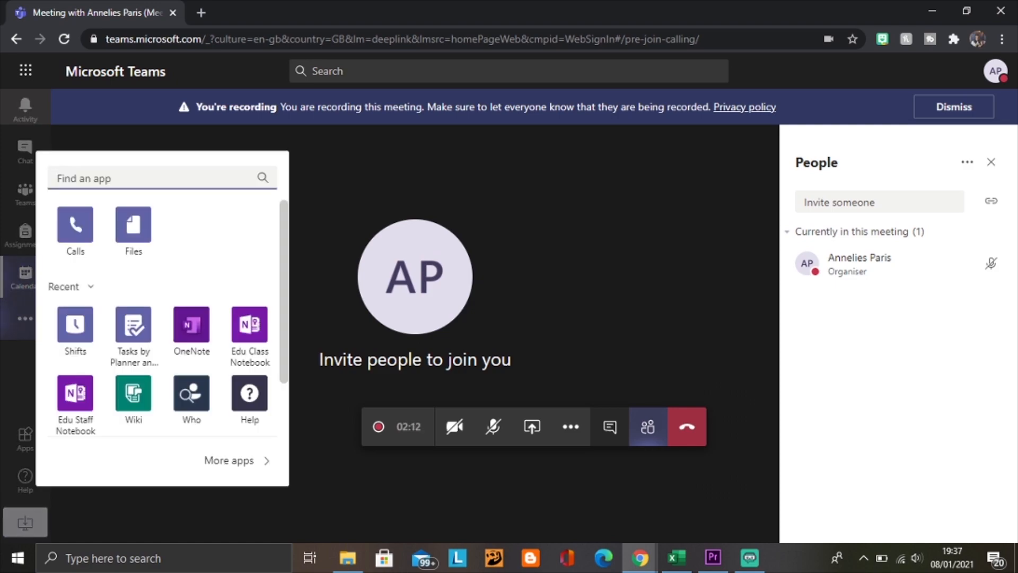
pyautogui.scroll(-3)
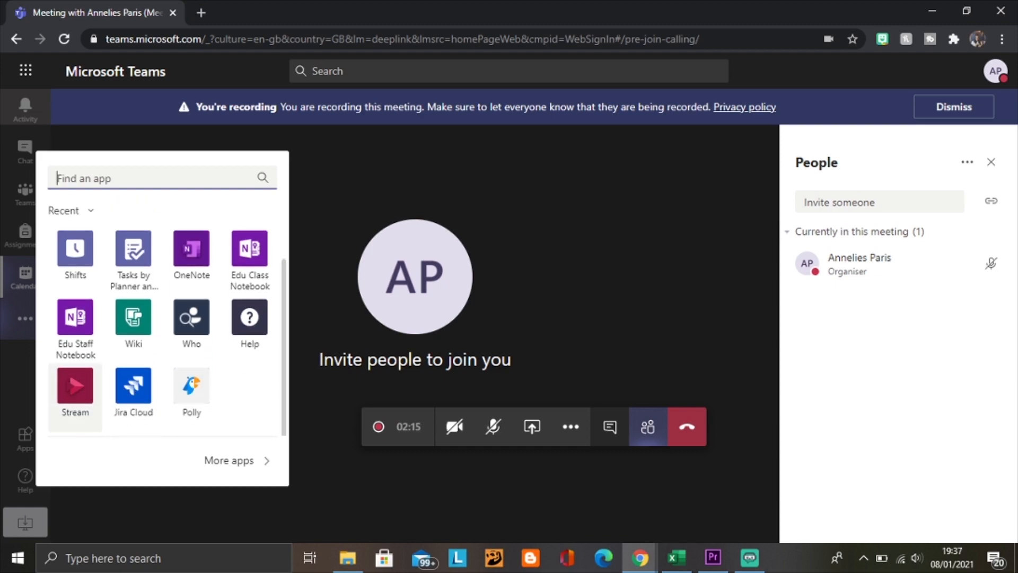
pyautogui.click(75, 388)
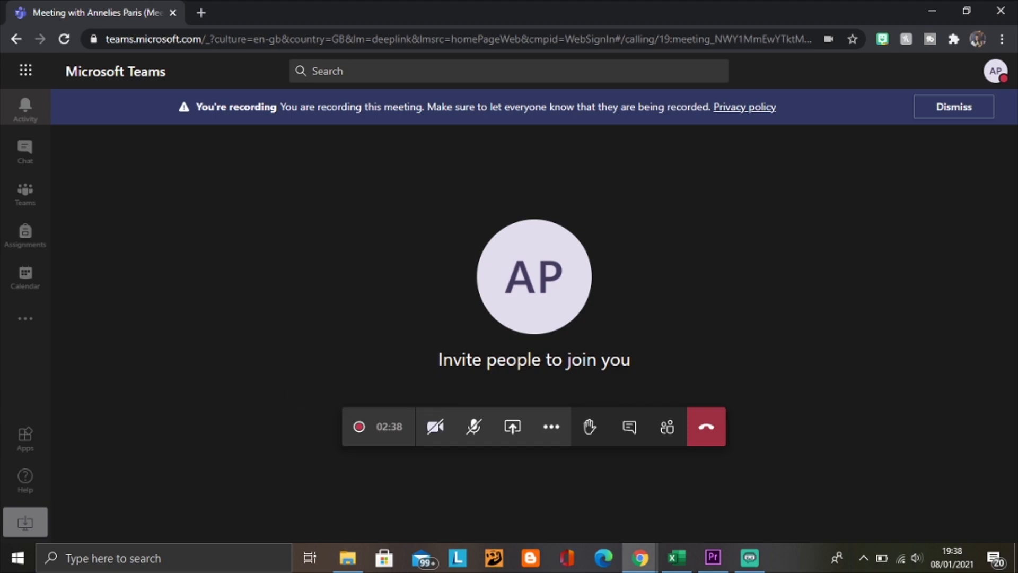
# Step: Stop the recording via More actions, confirm, and dismiss the tip about where recordings go
pyautogui.click(551, 426)
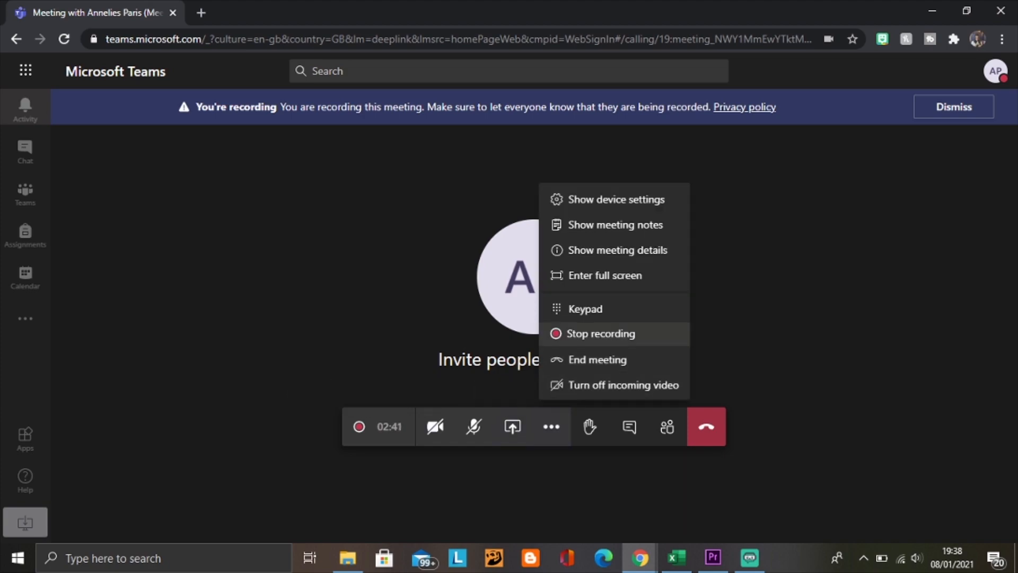
pyautogui.click(598, 333)
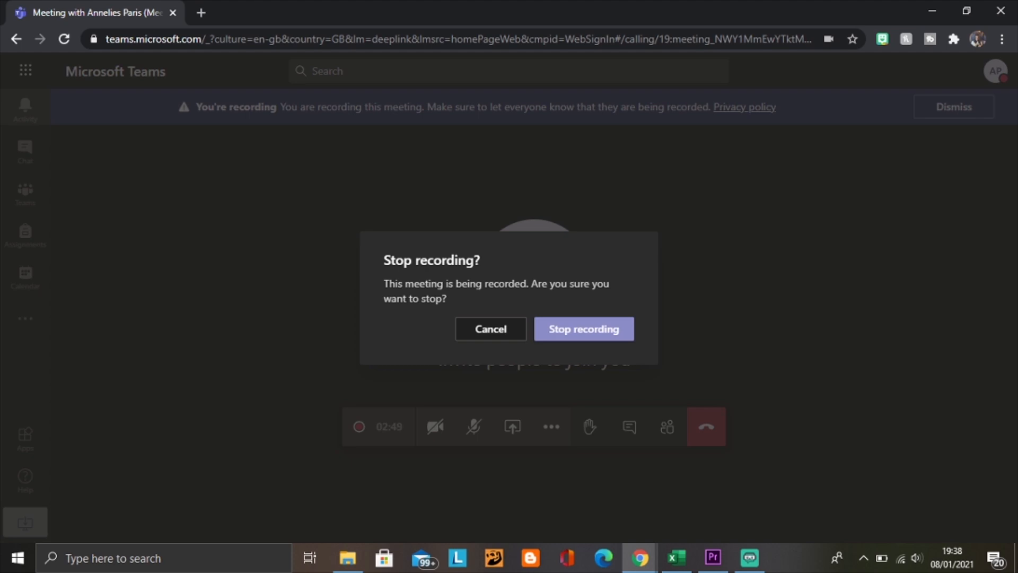
pyautogui.click(582, 329)
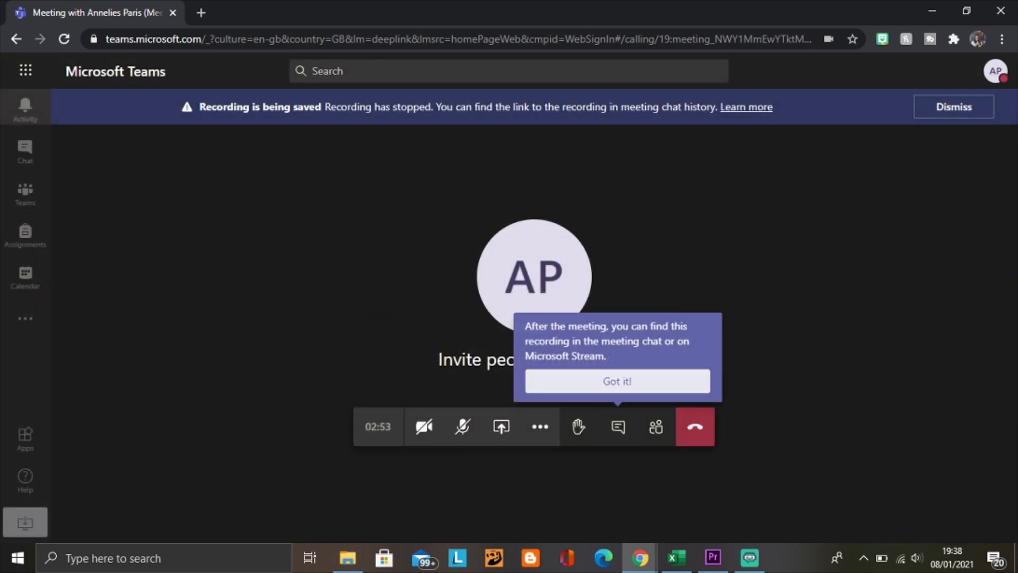
pyautogui.click(616, 381)
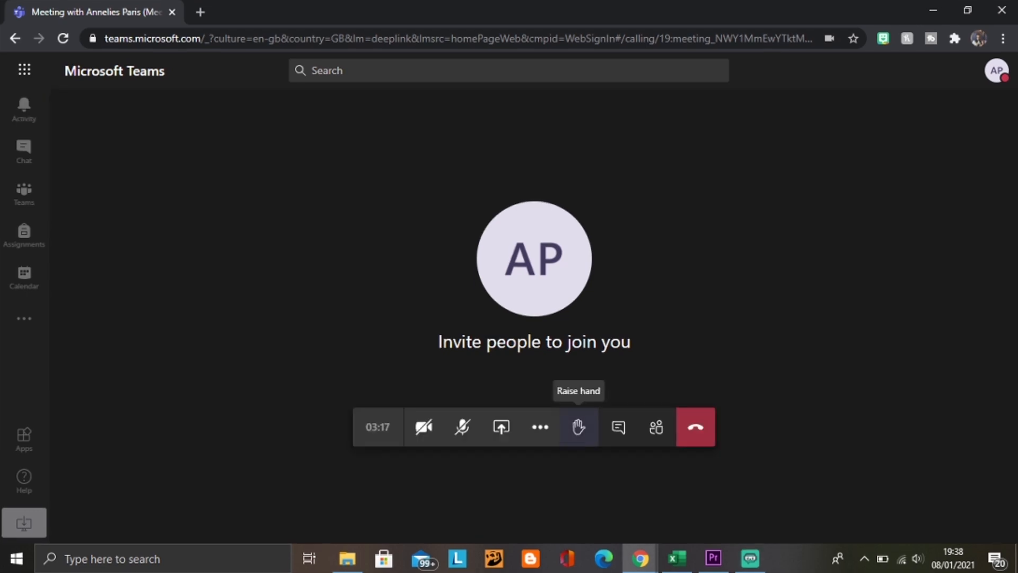
pyautogui.moveTo(656, 426)
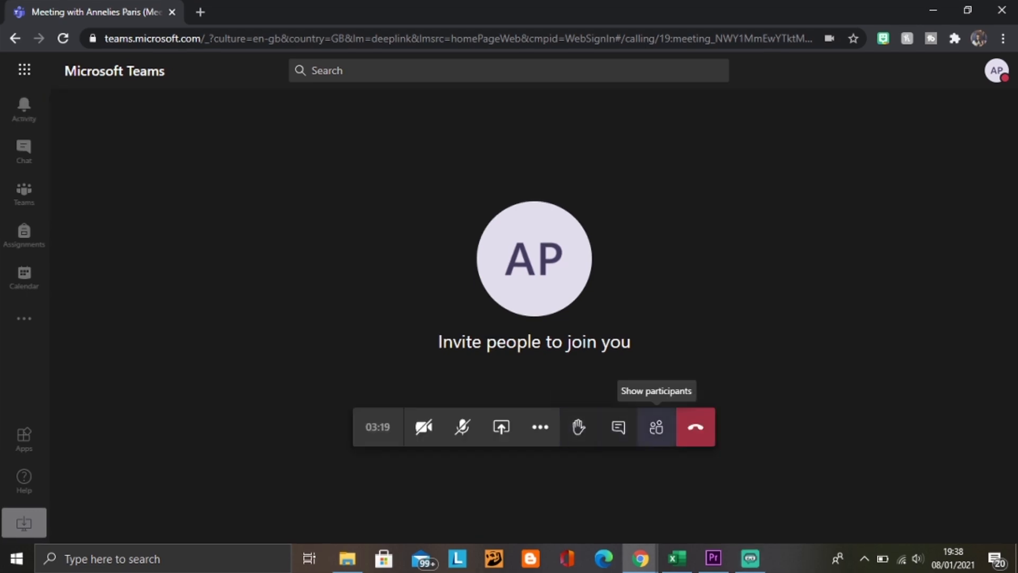
pyautogui.click(577, 427)
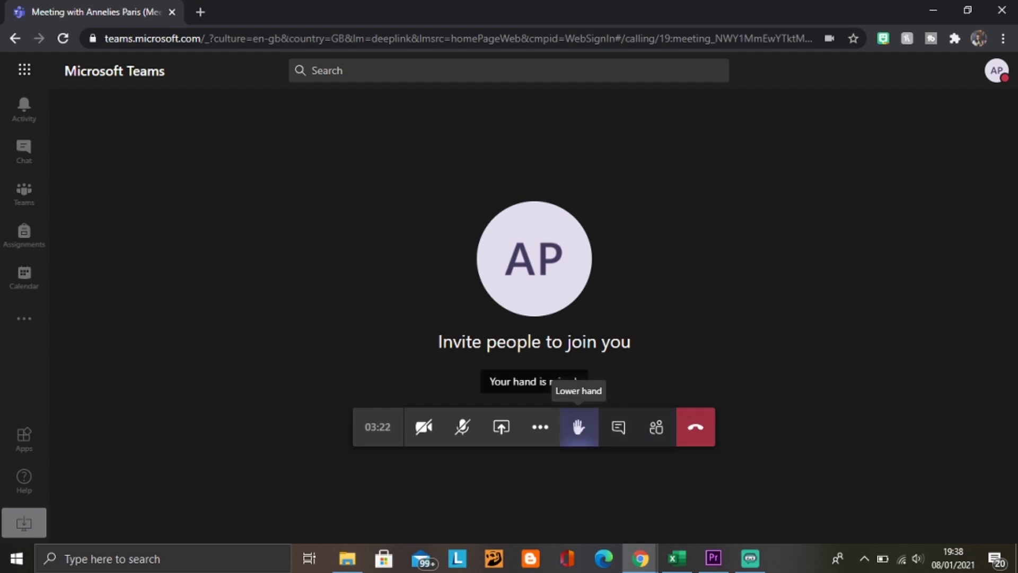
pyautogui.click(578, 426)
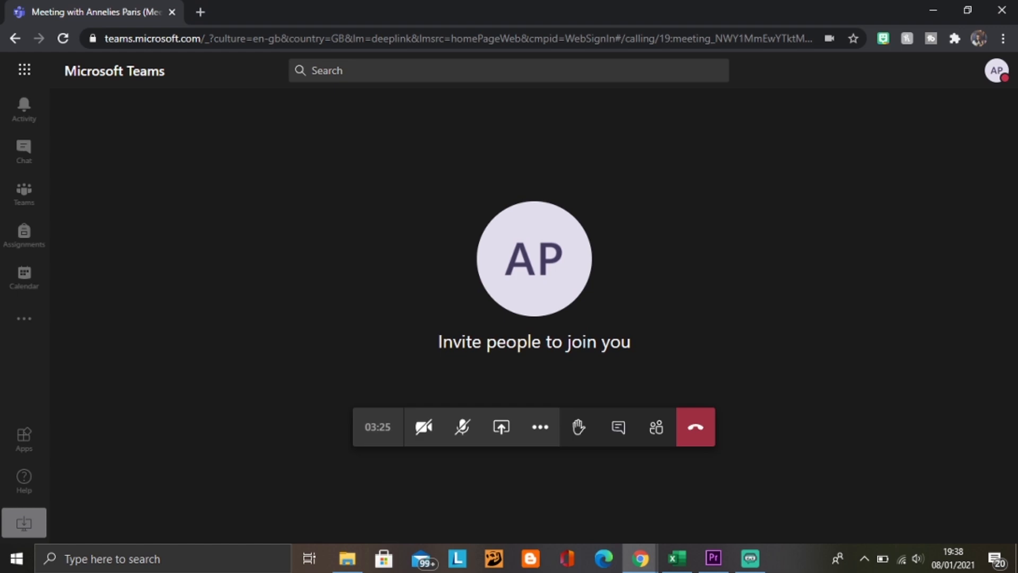
pyautogui.moveTo(658, 427)
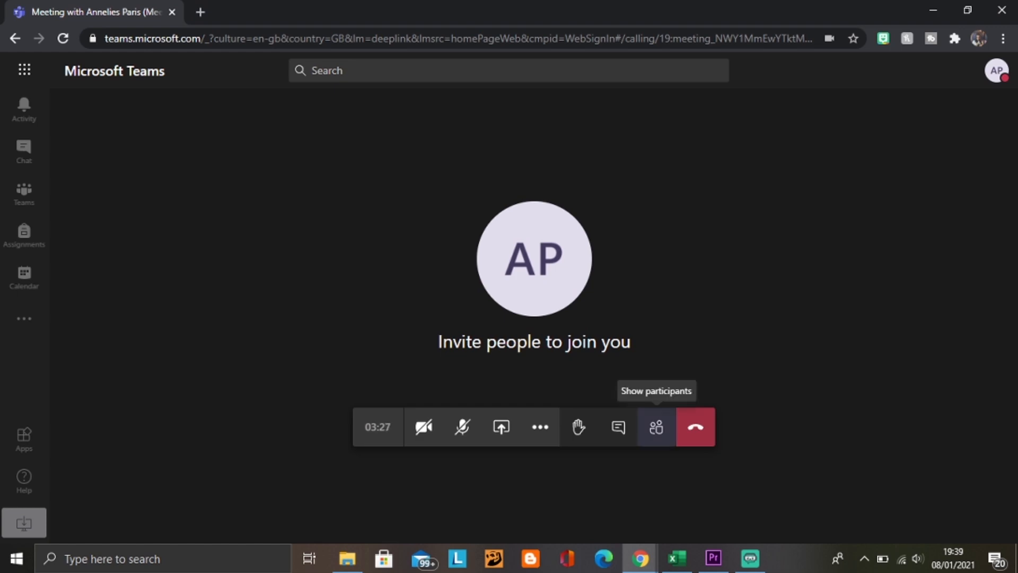
pyautogui.click(655, 426)
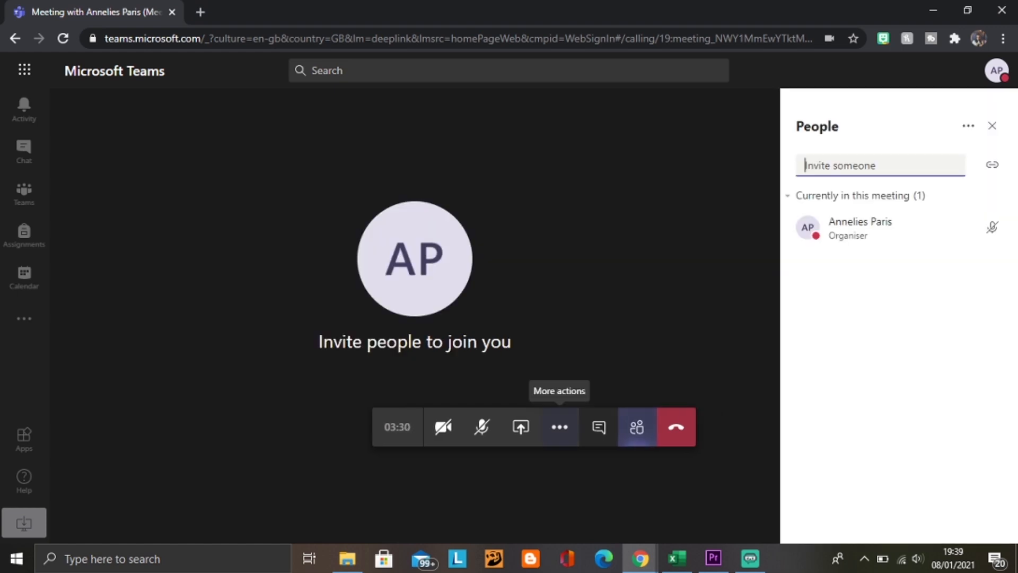
pyautogui.click(559, 426)
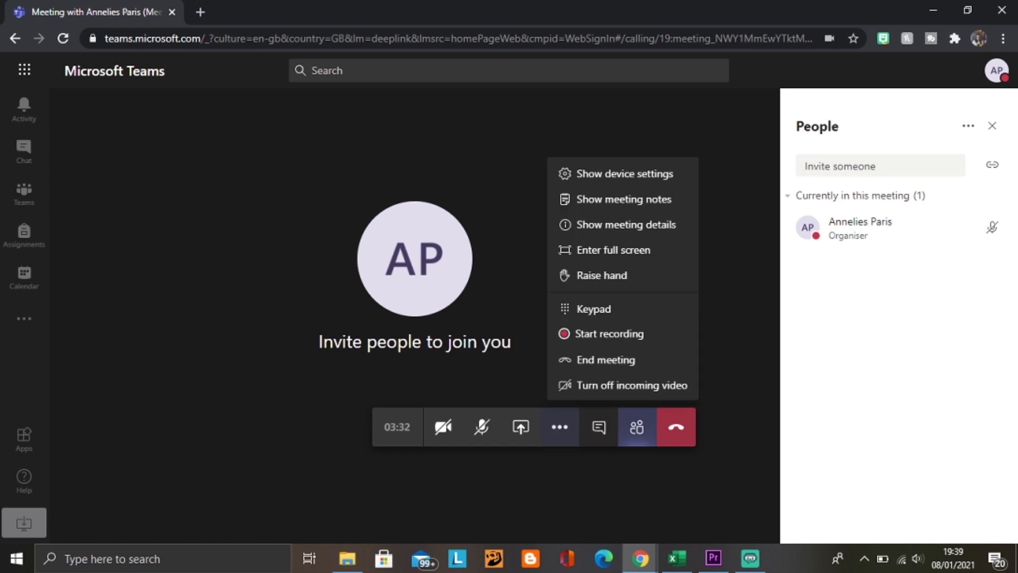
pyautogui.click(602, 276)
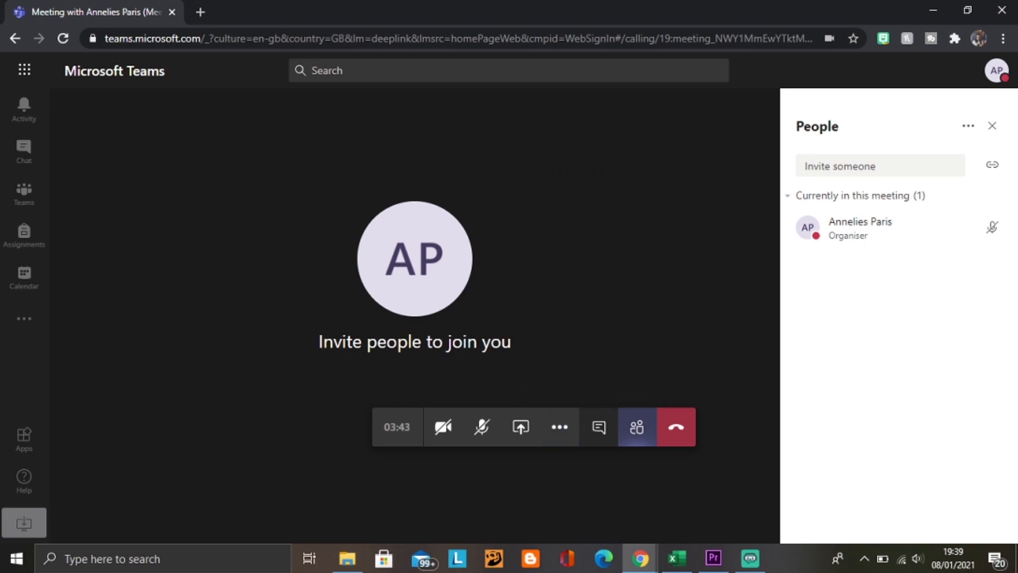
pyautogui.click(597, 427)
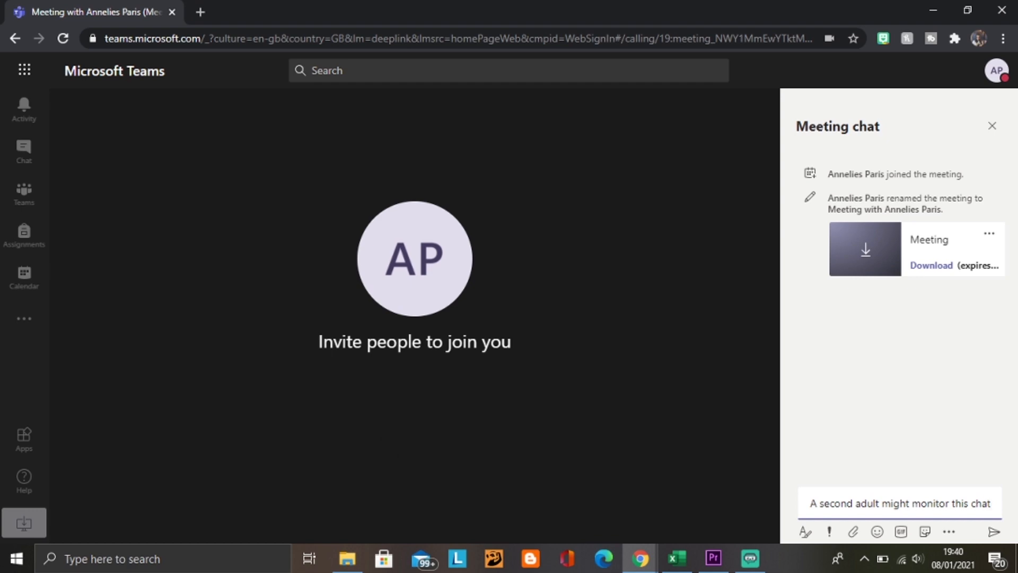
pyautogui.click(899, 502)
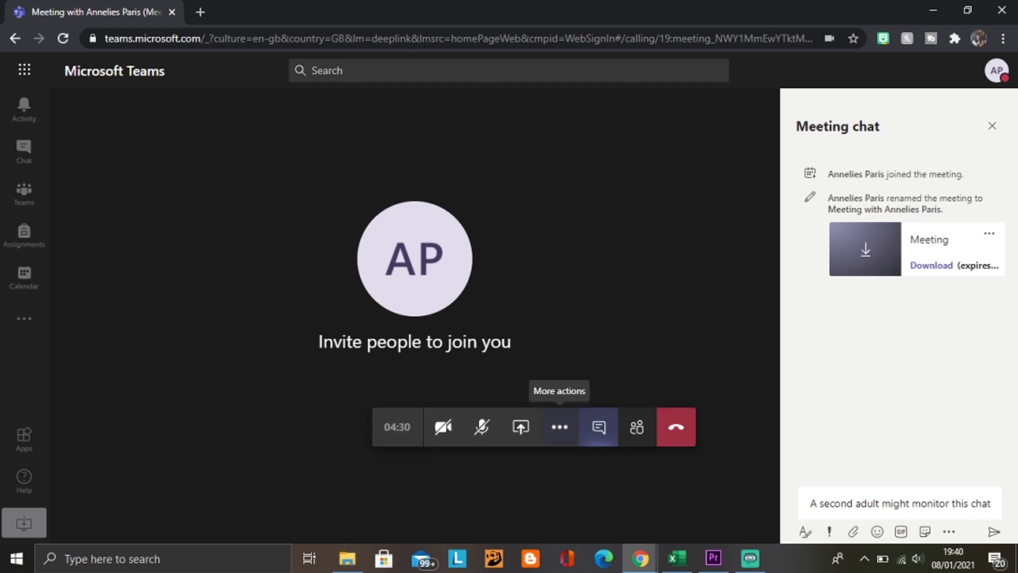
pyautogui.click(559, 428)
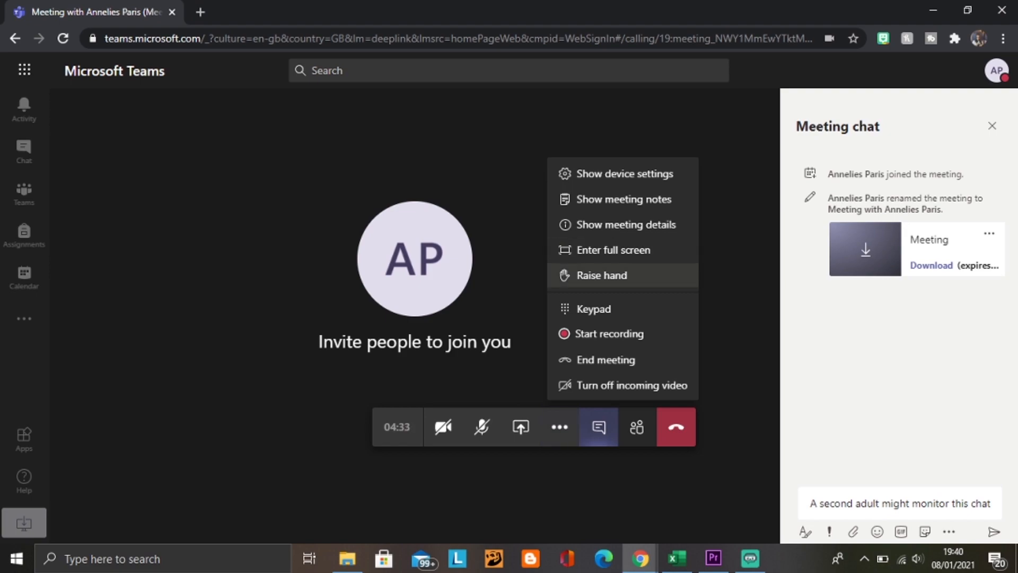
pyautogui.click(597, 427)
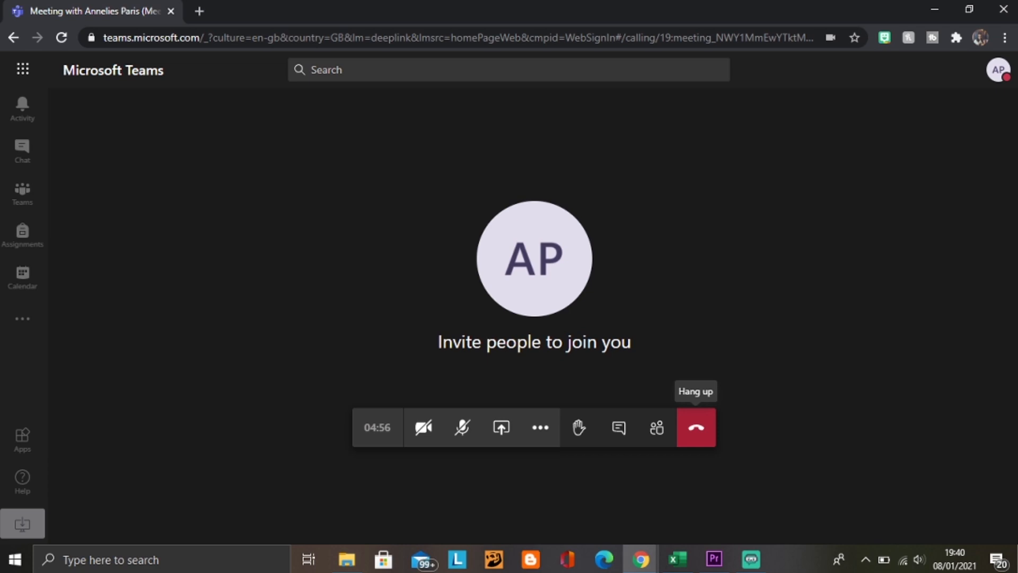
# Step: Hang up the call and preview the 6 January 3 PM event in Calendar
pyautogui.click(694, 427)
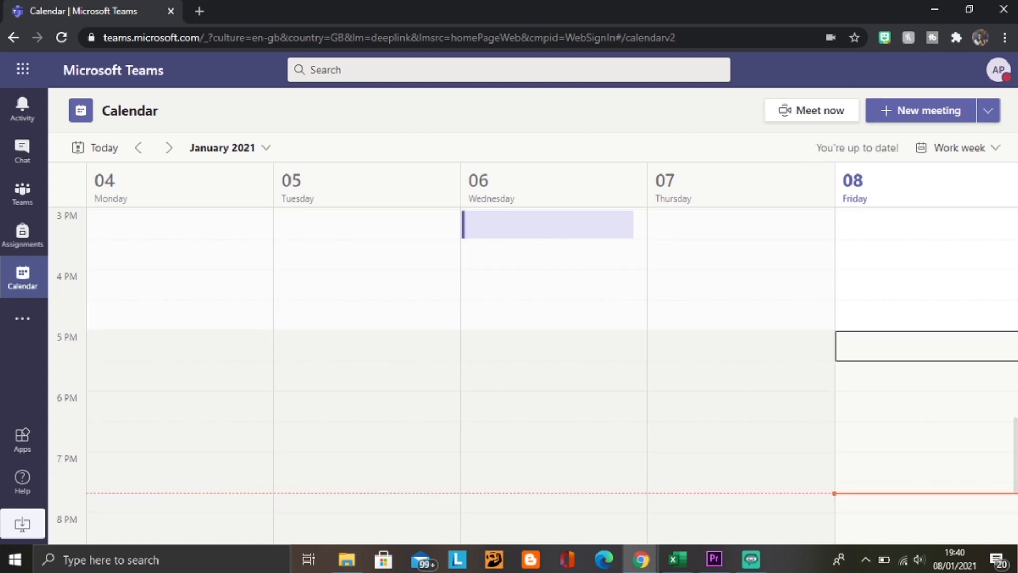
pyautogui.click(551, 224)
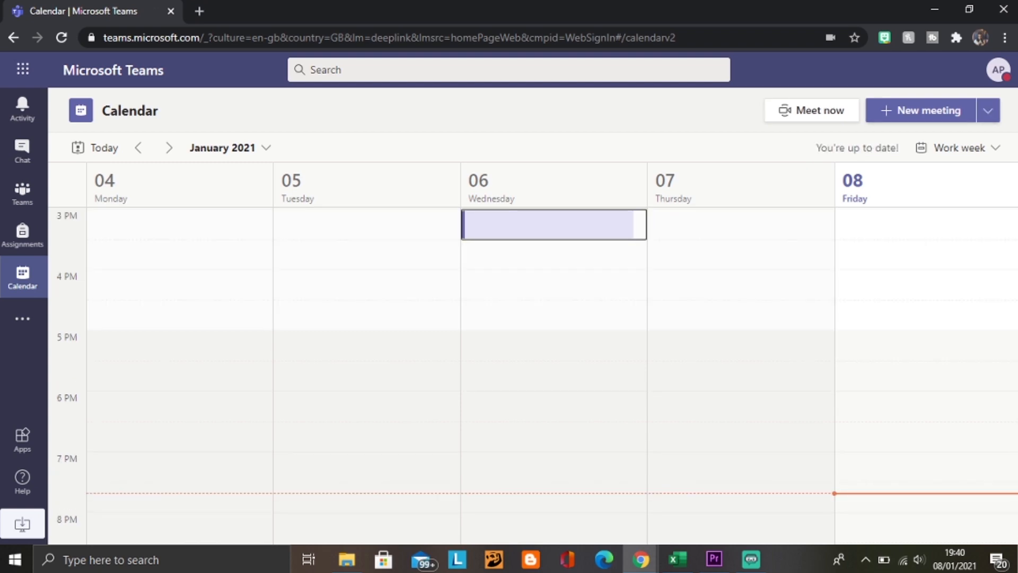
pyautogui.click(552, 224)
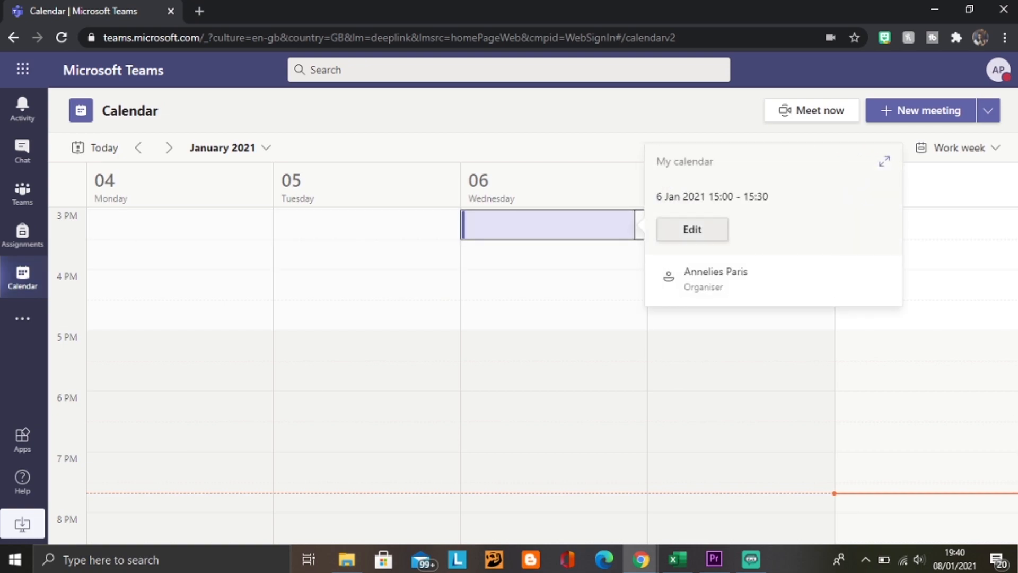
# Step: Edit the 6 Jan 15:00–15:30 event, delete it and confirm the deletion
pyautogui.click(691, 230)
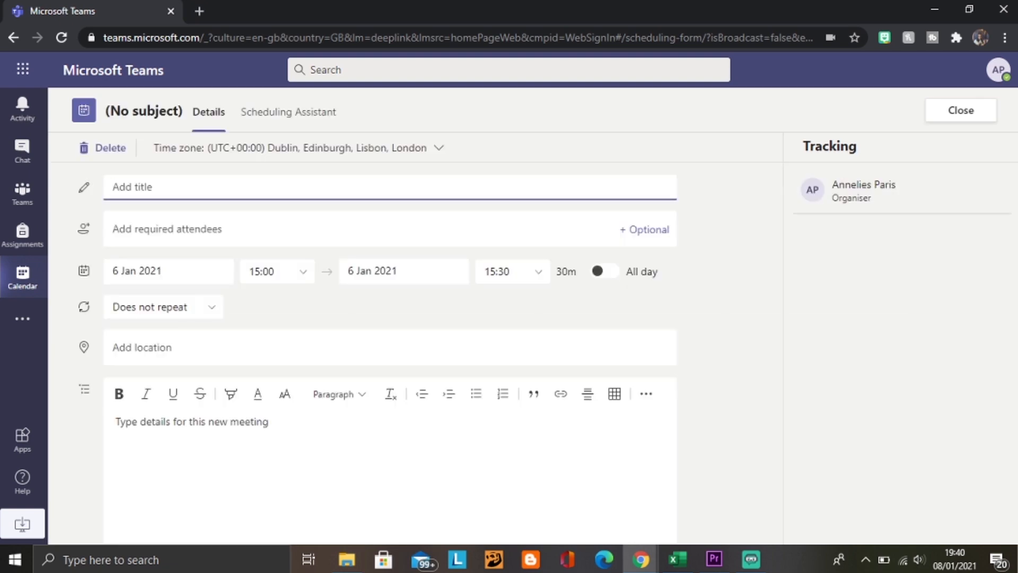
pyautogui.click(102, 148)
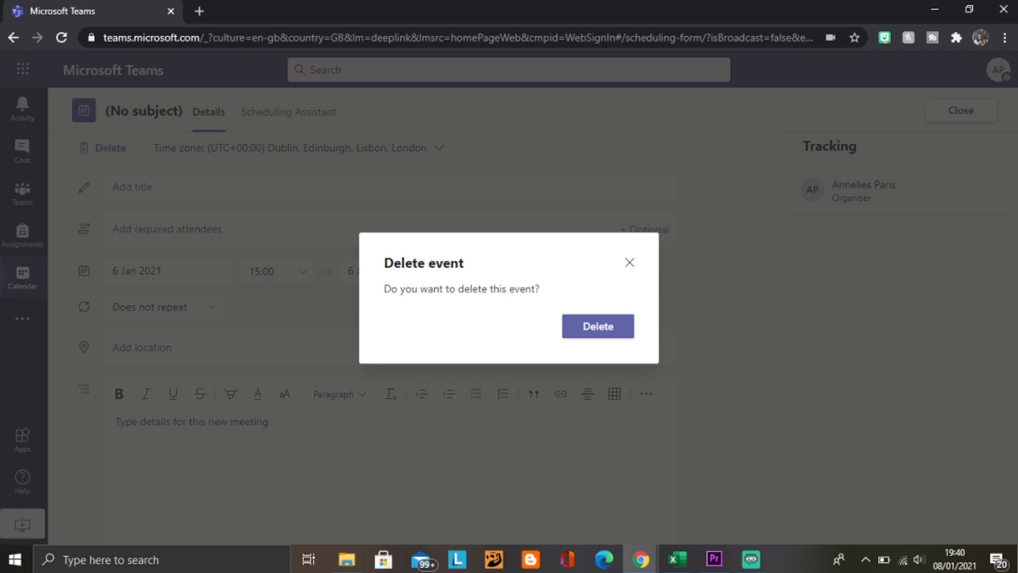
pyautogui.click(597, 326)
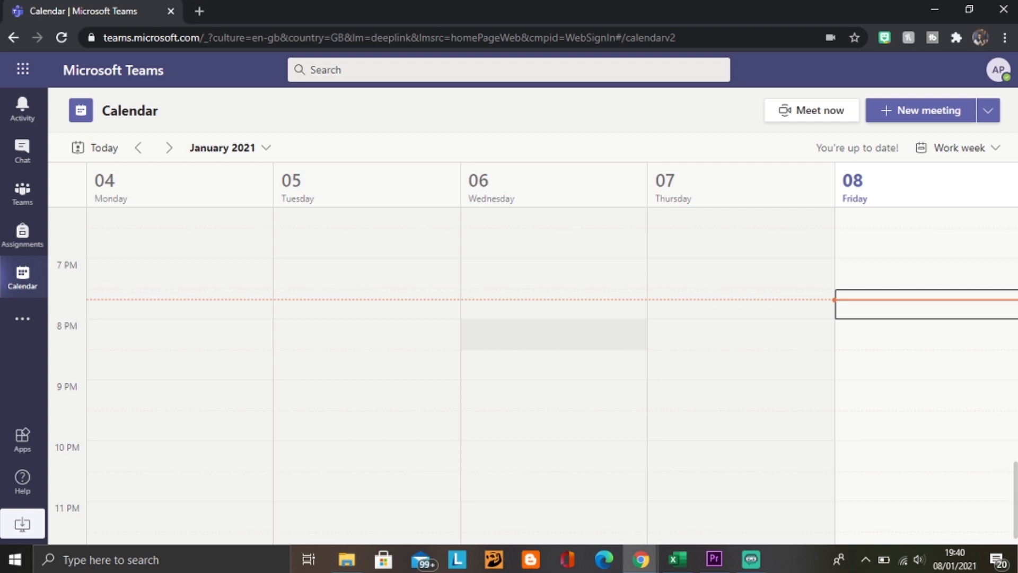